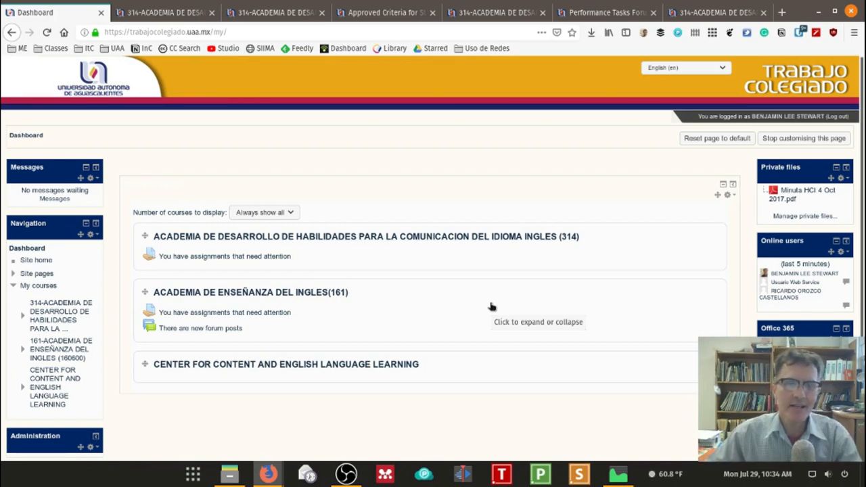
{"action": "mouse_move", "coordinate": [533, 147]}
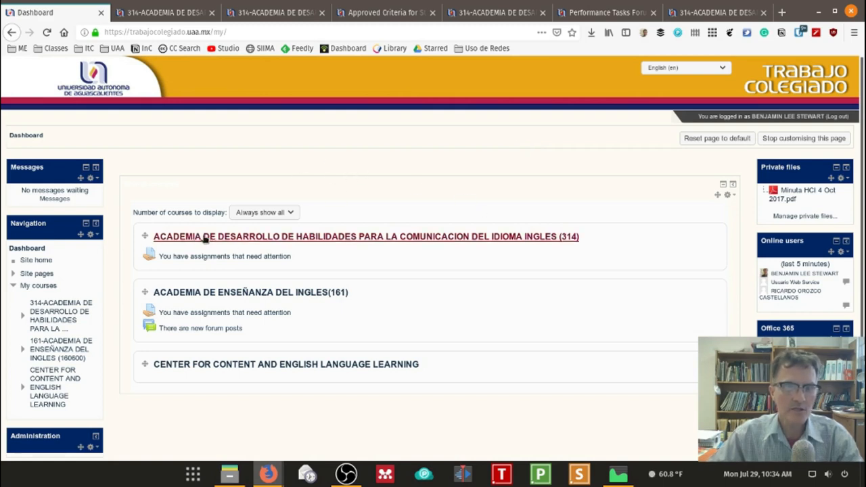
{"action": "mouse_move", "coordinate": [311, 246]}
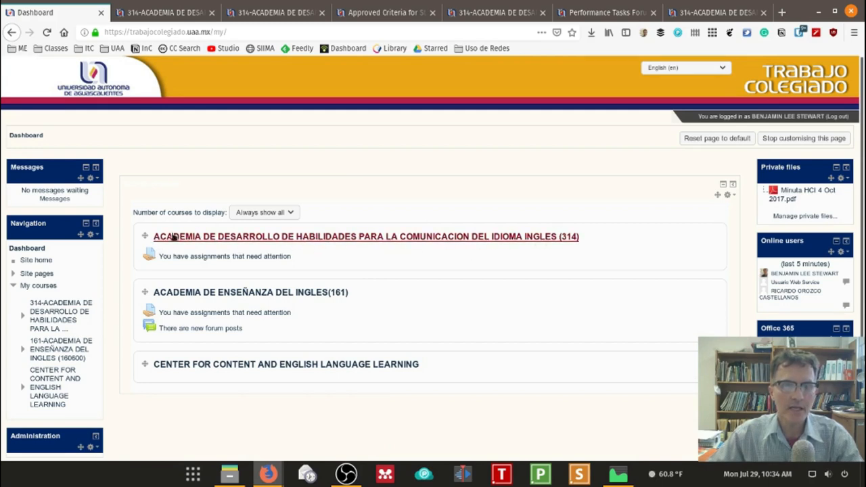
{"action": "mouse_move", "coordinate": [407, 244]}
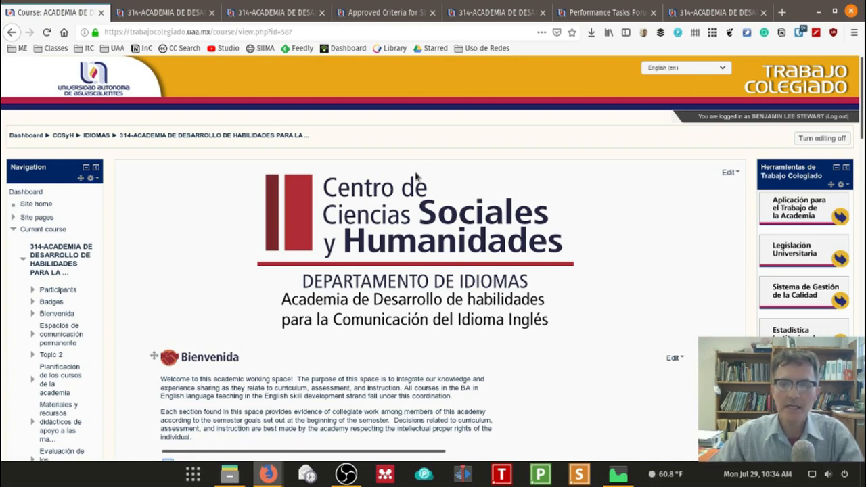
{"action": "mouse_move", "coordinate": [423, 168]}
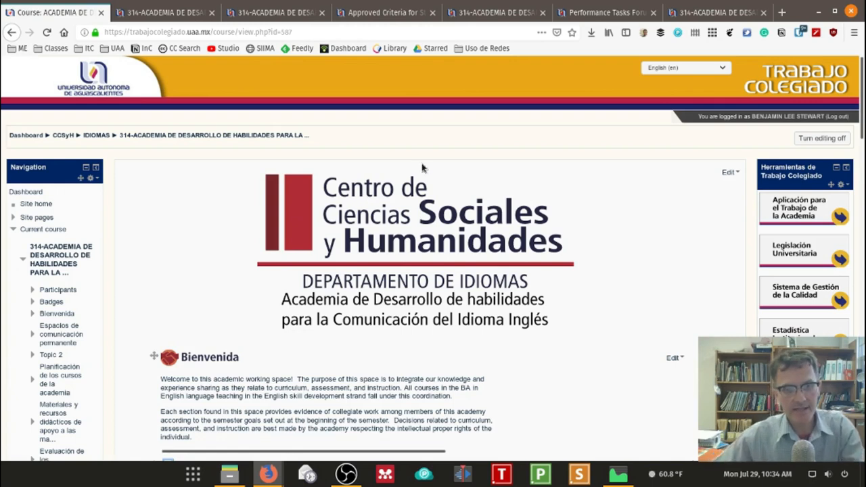
{"action": "mouse_move", "coordinate": [454, 174]}
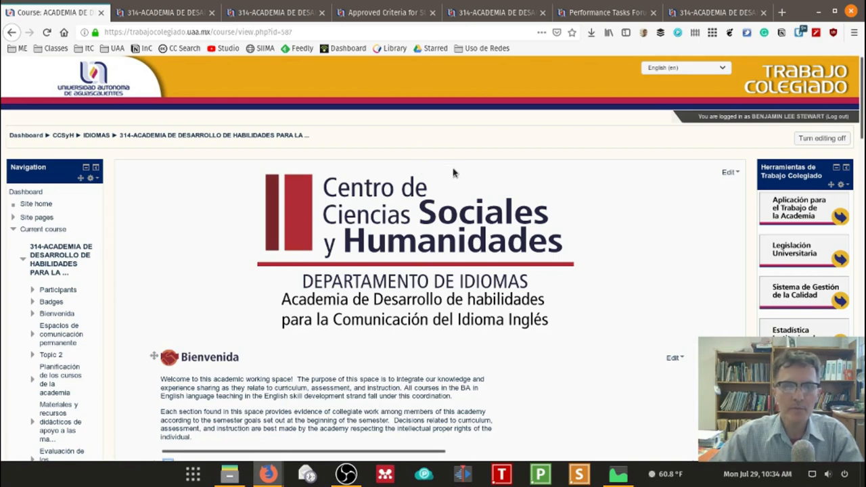
{"action": "mouse_move", "coordinate": [676, 241]}
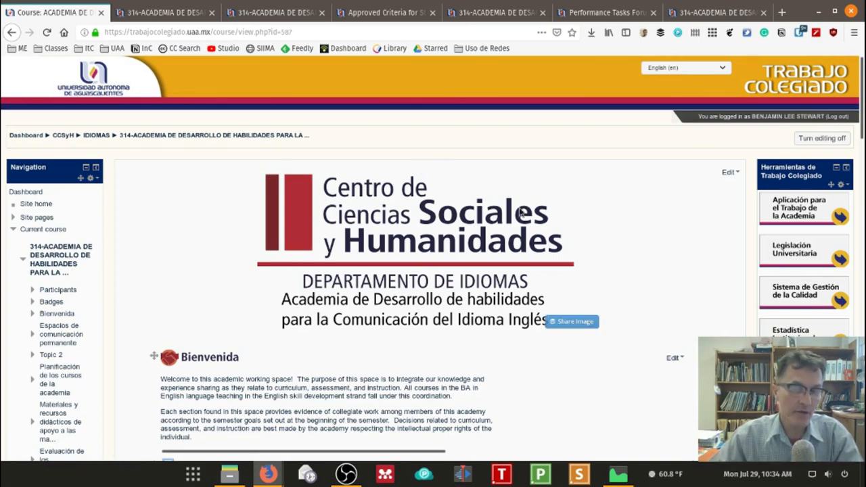
{"action": "scroll", "scroll_direction": "down", "scroll_amount": 3}
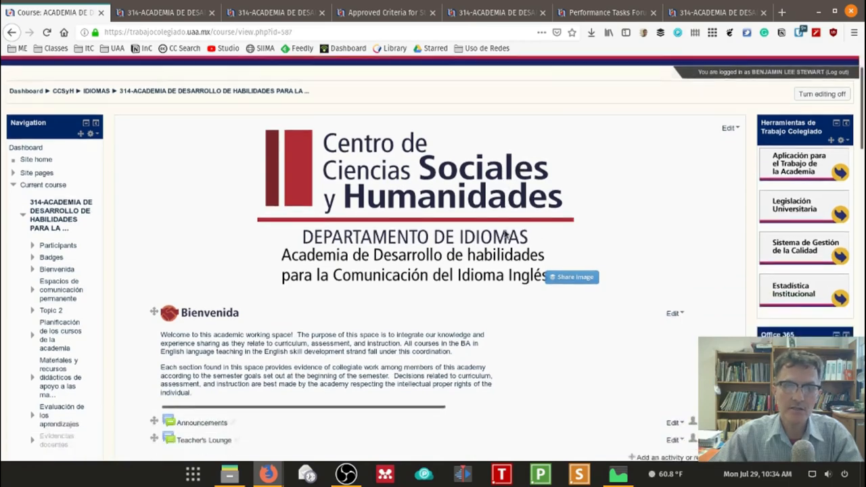
{"action": "scroll", "scroll_direction": "down", "scroll_amount": 3}
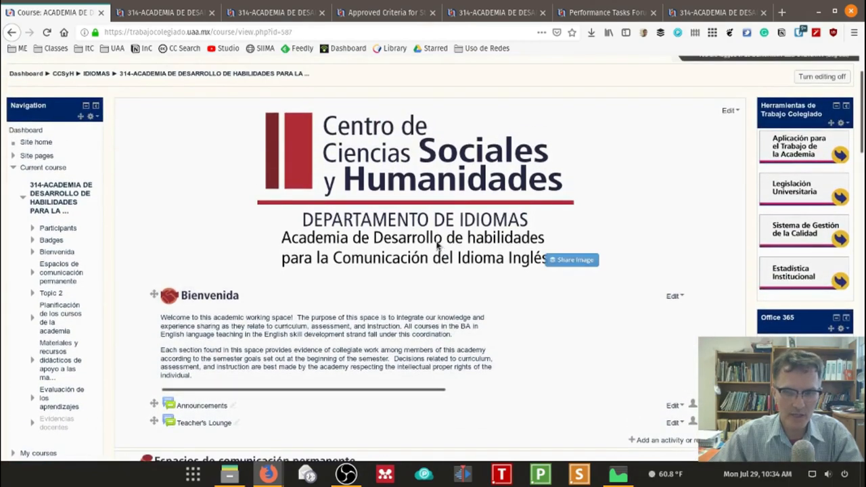
{"action": "scroll", "scroll_direction": "down", "scroll_amount": 3}
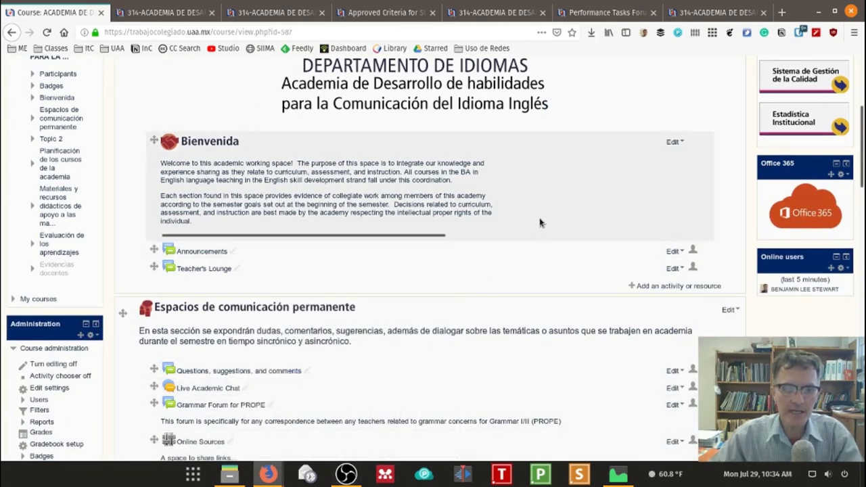
{"action": "mouse_move", "coordinate": [629, 169]}
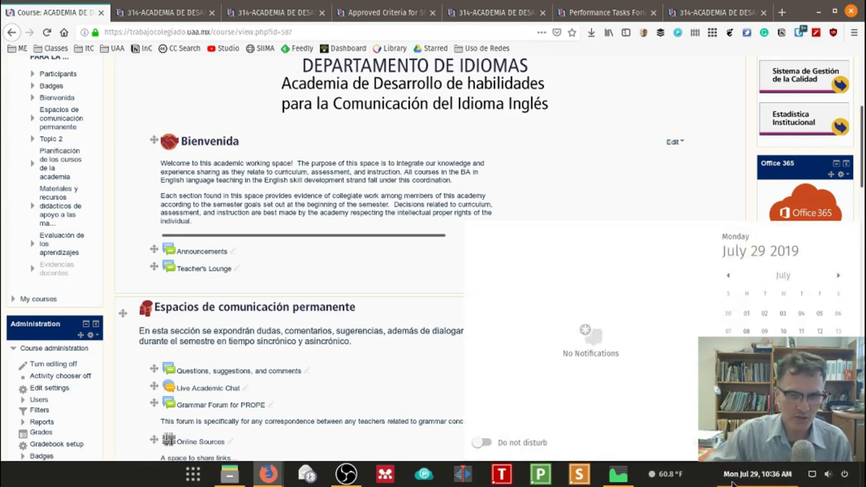
{"action": "mouse_move", "coordinate": [655, 423]}
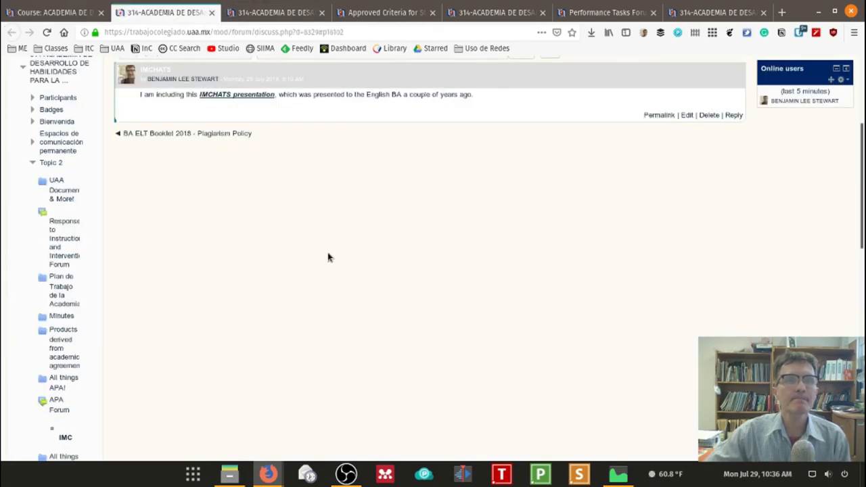
Scroll to the top of the IMCHATS discussion in the APA Forum
{"action": "scroll", "scroll_direction": "up", "scroll_amount": 3}
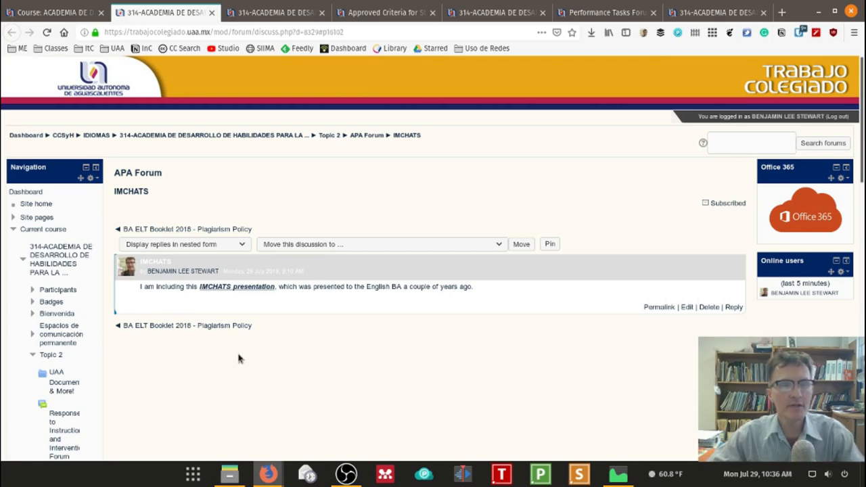
{"action": "mouse_move", "coordinate": [231, 331]}
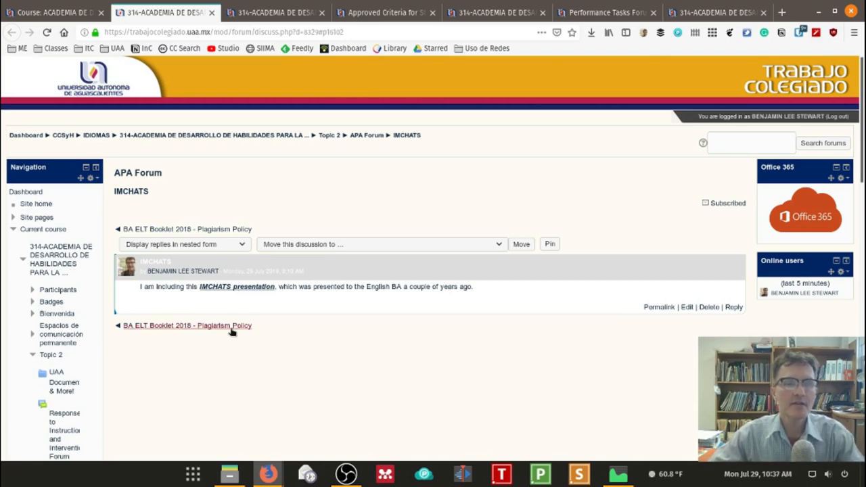
{"action": "mouse_move", "coordinate": [211, 352]}
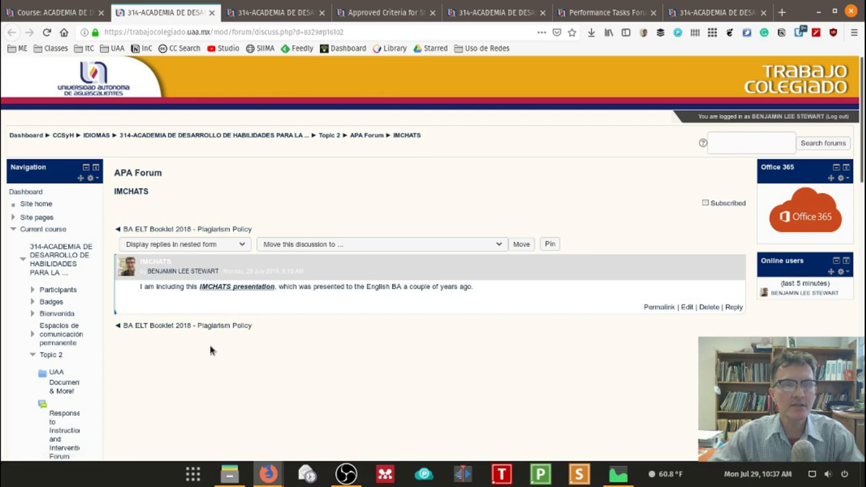
{"action": "mouse_move", "coordinate": [269, 360]}
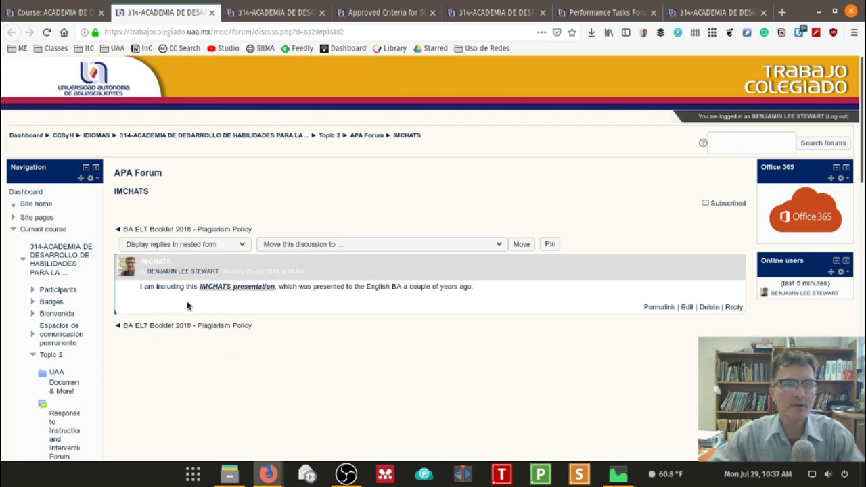
{"action": "mouse_move", "coordinate": [259, 372]}
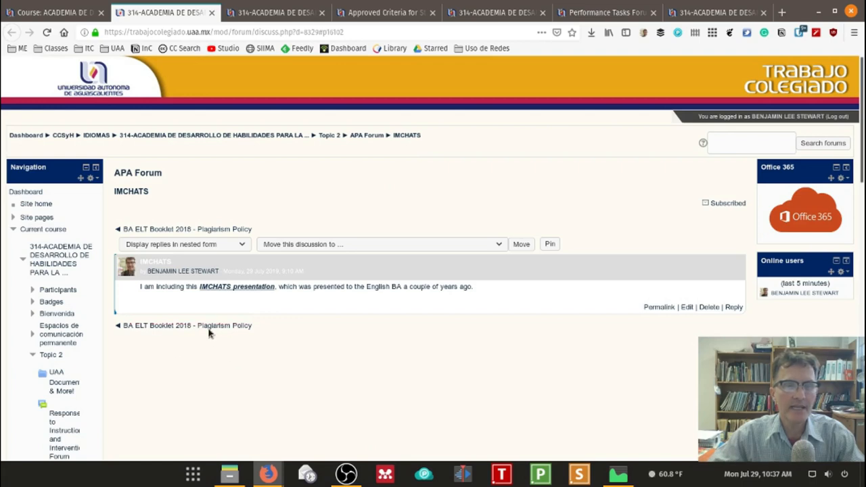
{"action": "mouse_move", "coordinate": [252, 348]}
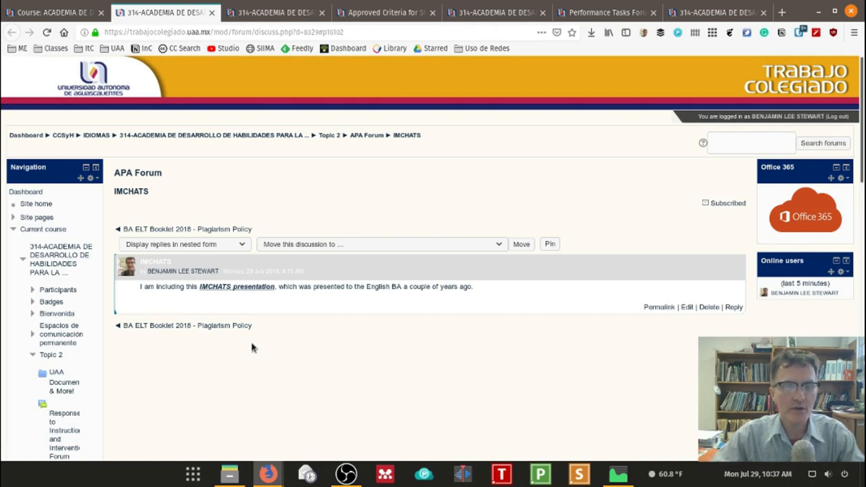
{"action": "mouse_move", "coordinate": [258, 342]}
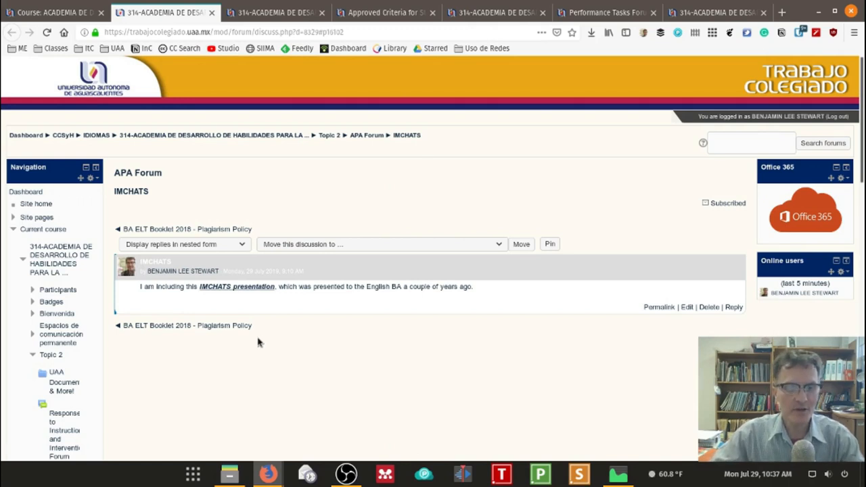
{"action": "mouse_move", "coordinate": [298, 352]}
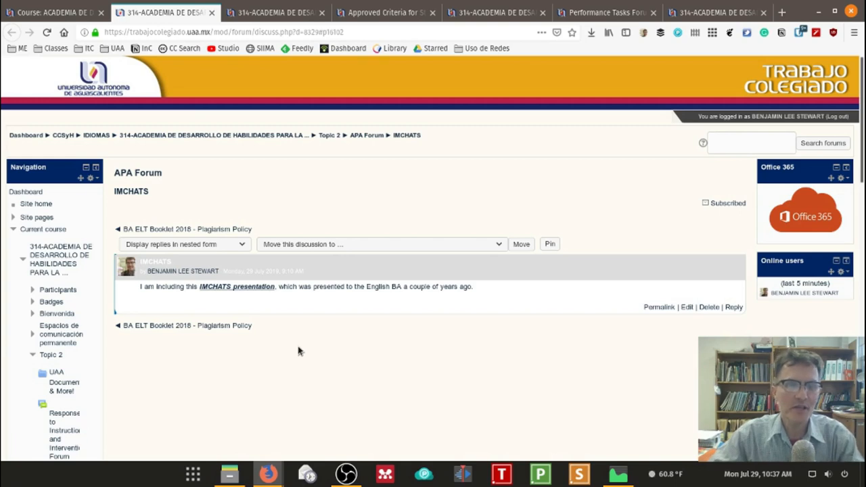
{"action": "mouse_move", "coordinate": [300, 341]}
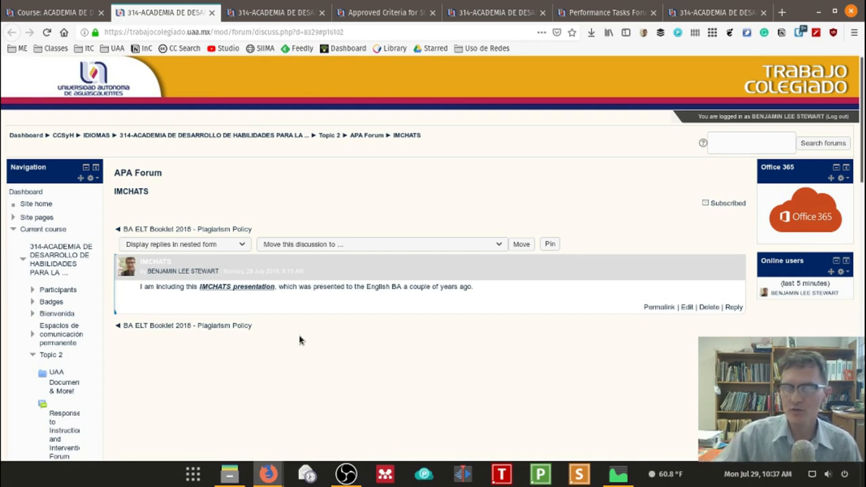
{"action": "mouse_move", "coordinate": [316, 363]}
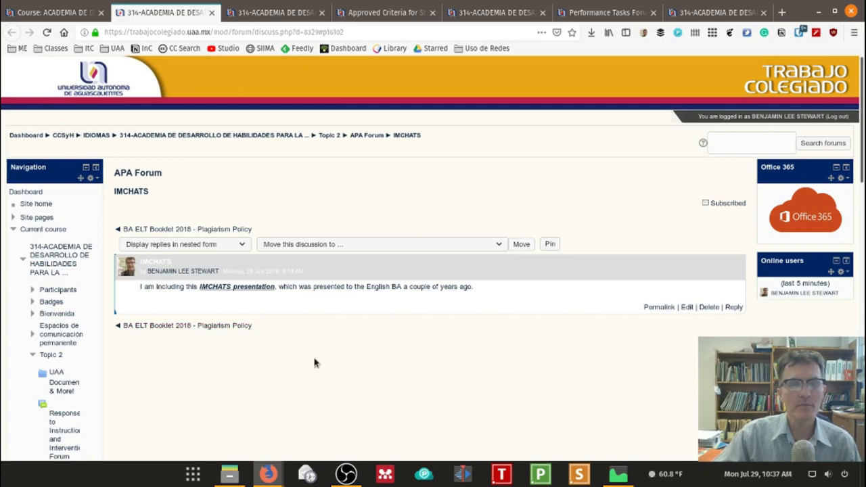
{"action": "mouse_move", "coordinate": [501, 386]}
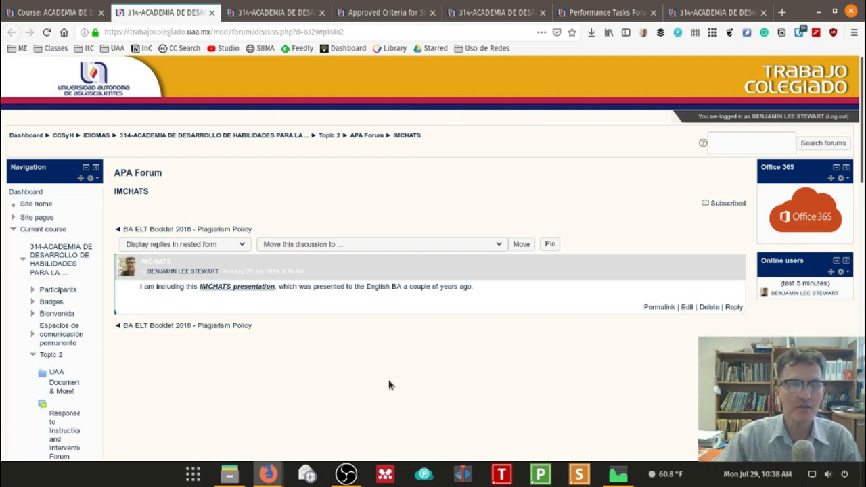
{"action": "mouse_move", "coordinate": [690, 383]}
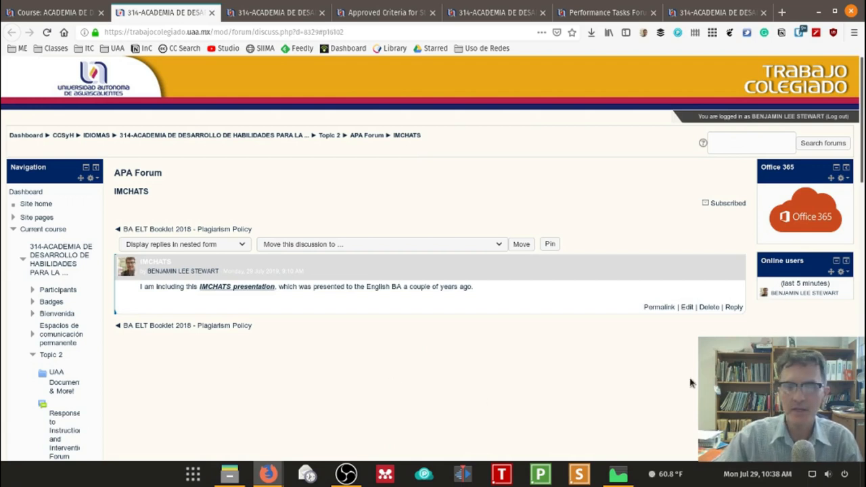
{"action": "mouse_move", "coordinate": [643, 387]}
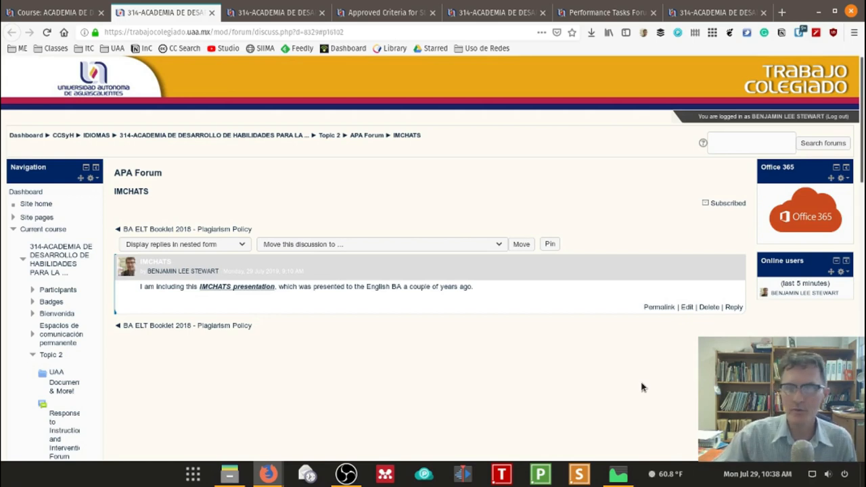
{"action": "mouse_move", "coordinate": [430, 425]}
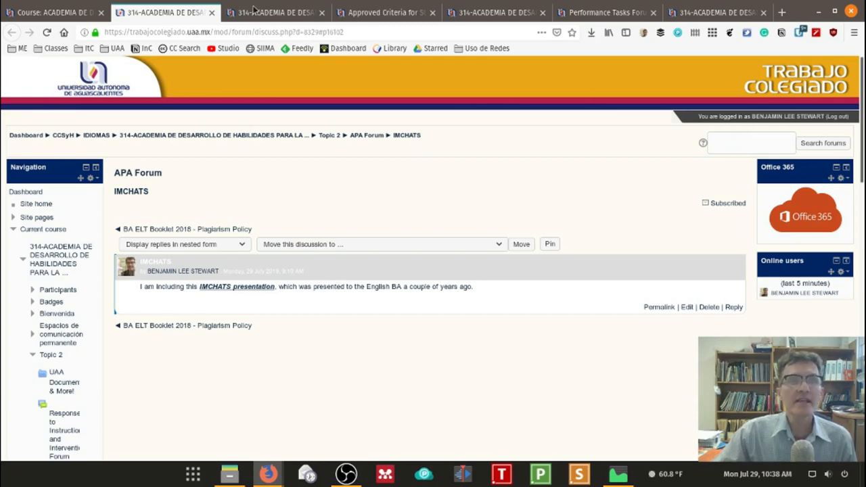
Bring up the UAA Digital Library Overview discussion from the Didactic Materials Forum
{"action": "left_click", "coordinate": [264, 12]}
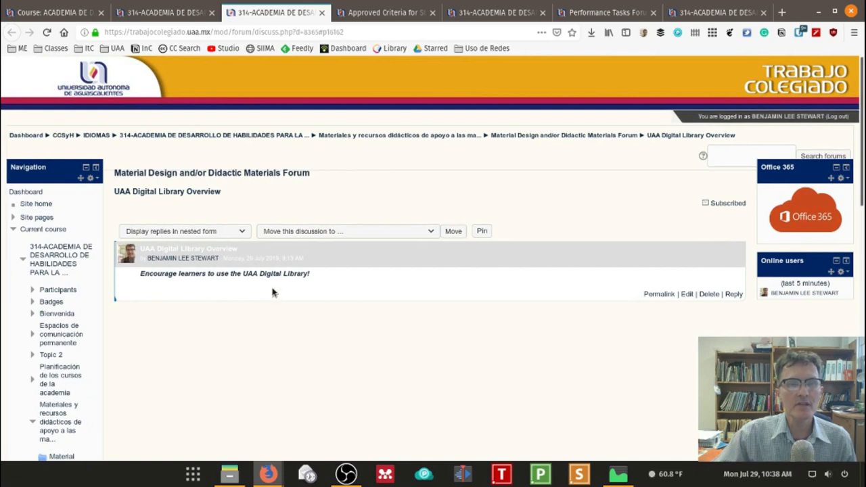
{"action": "mouse_move", "coordinate": [271, 276]}
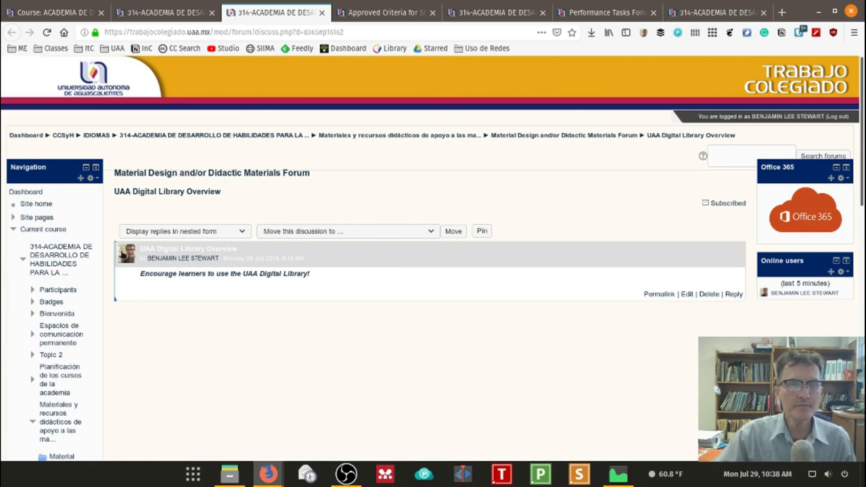
{"action": "mouse_move", "coordinate": [270, 279]}
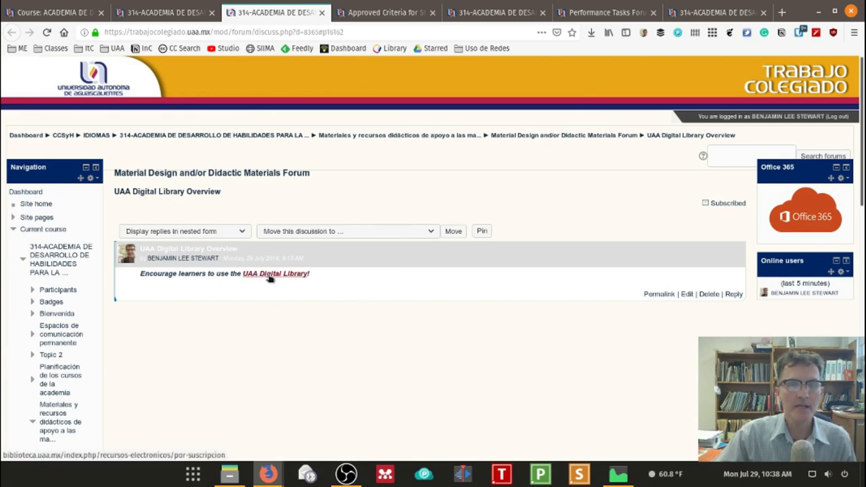
Show the Listado completo de Recursos Electrónicos and browse down through its alphabetical entries
{"action": "left_click", "coordinate": [275, 273]}
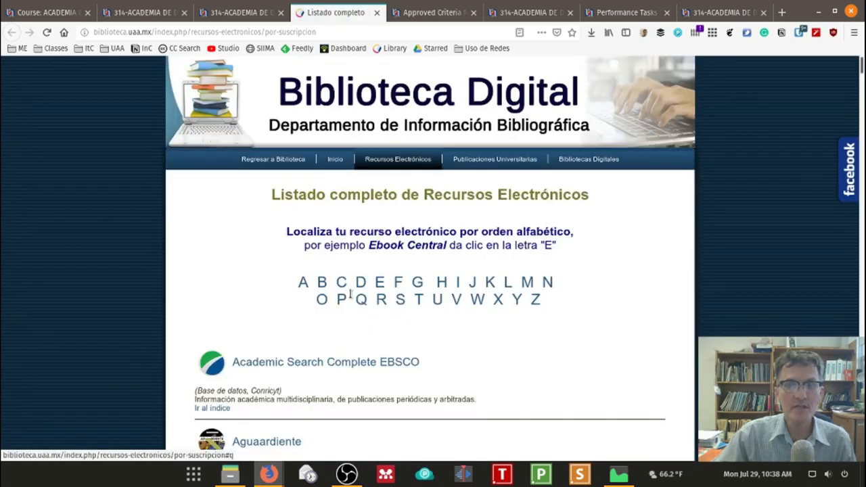
{"action": "mouse_move", "coordinate": [335, 280]}
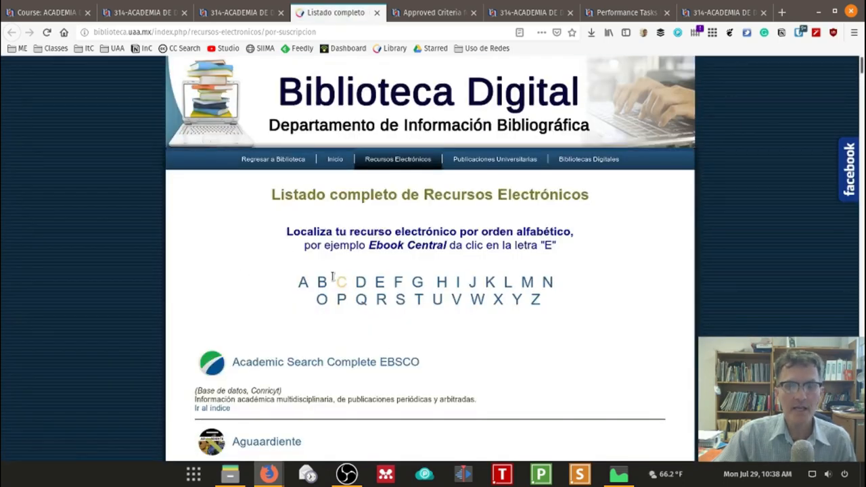
{"action": "scroll", "scroll_direction": "down", "scroll_amount": 3}
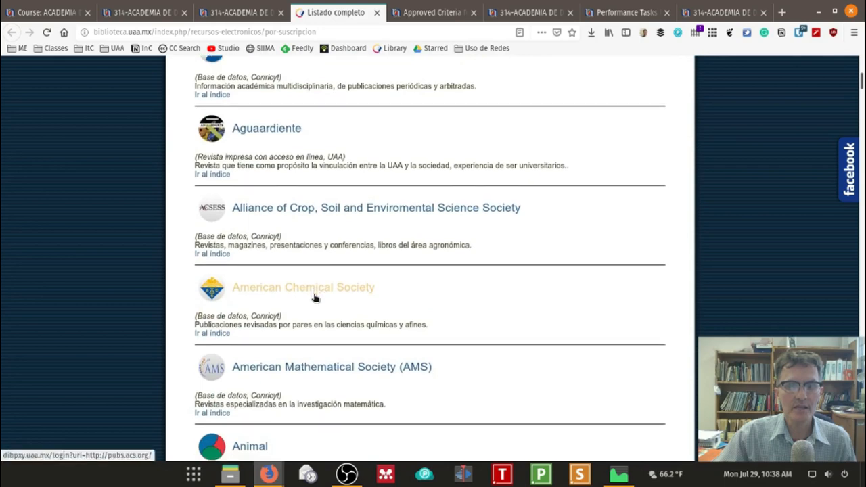
{"action": "scroll", "scroll_direction": "down", "scroll_amount": 3}
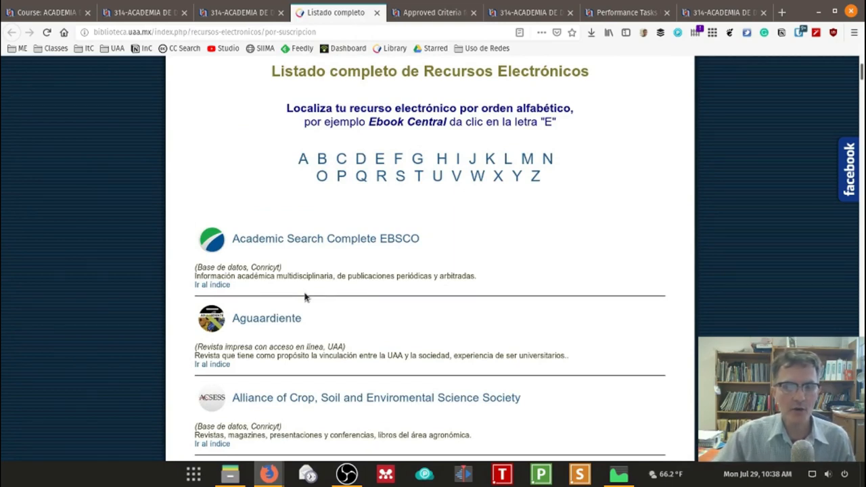
{"action": "mouse_move", "coordinate": [258, 306]}
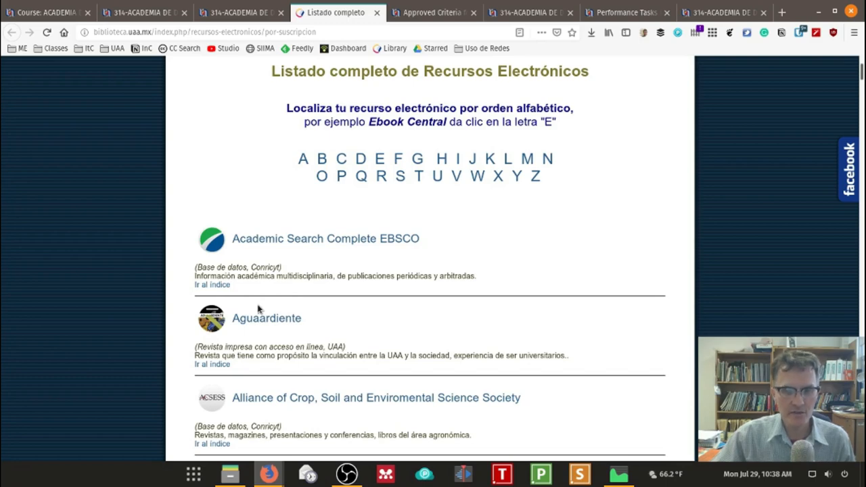
{"action": "scroll", "scroll_direction": "down", "scroll_amount": 3}
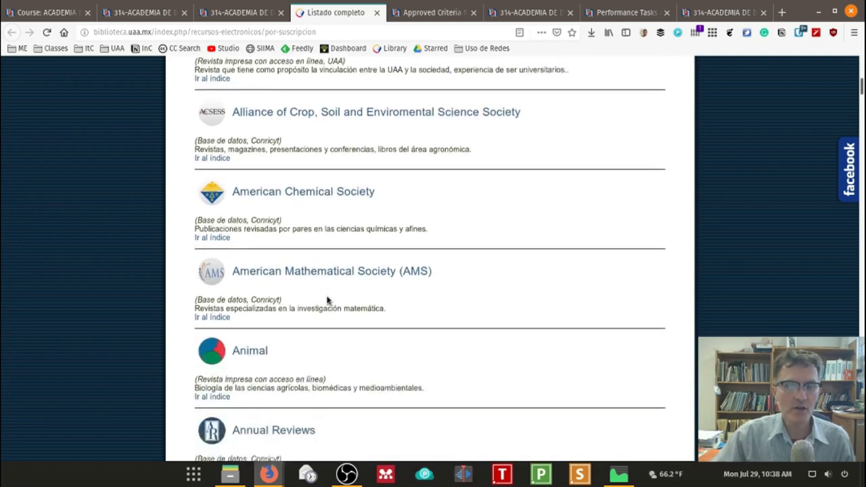
{"action": "scroll", "scroll_direction": "down", "scroll_amount": 3}
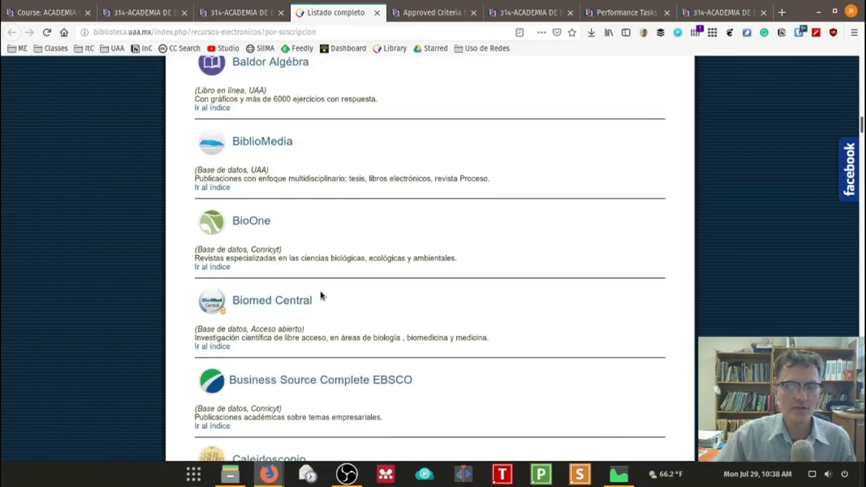
{"action": "scroll", "scroll_direction": "down", "scroll_amount": 3}
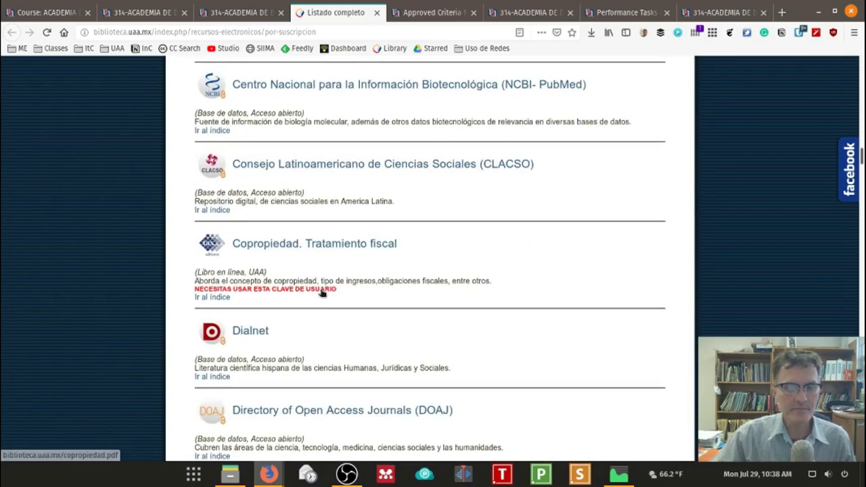
{"action": "scroll", "scroll_direction": "down", "scroll_amount": 3}
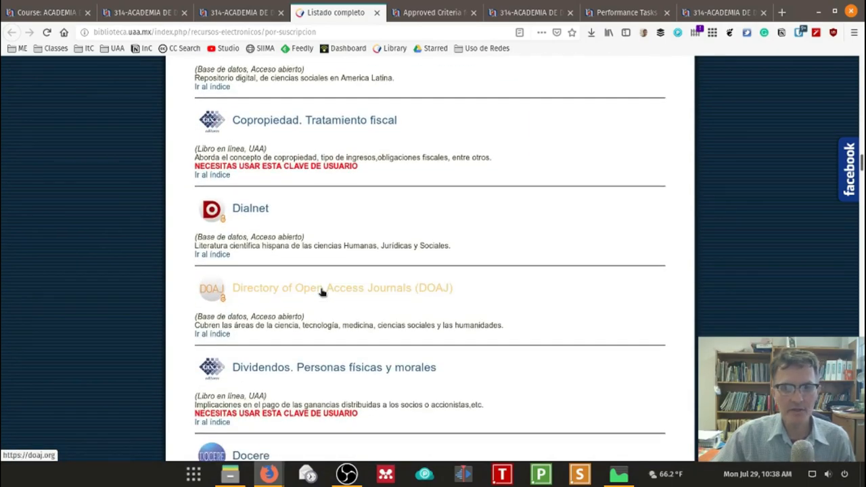
{"action": "scroll", "scroll_direction": "down", "scroll_amount": 3}
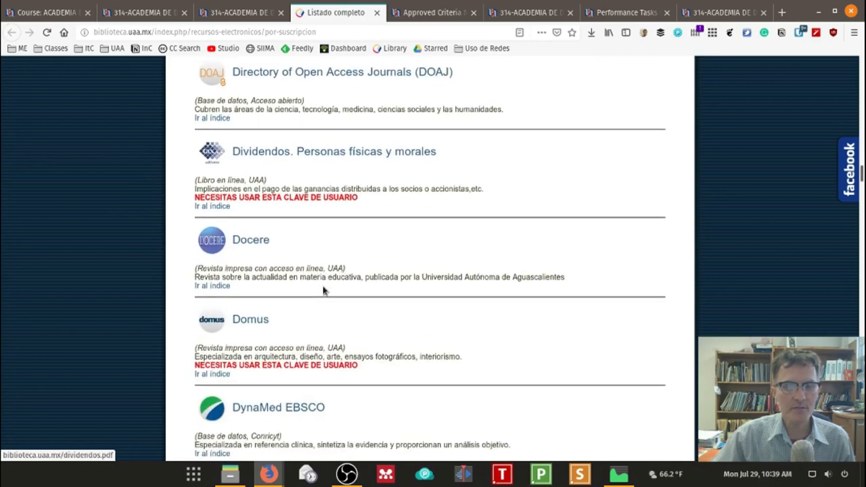
{"action": "scroll", "scroll_direction": "down", "scroll_amount": 3}
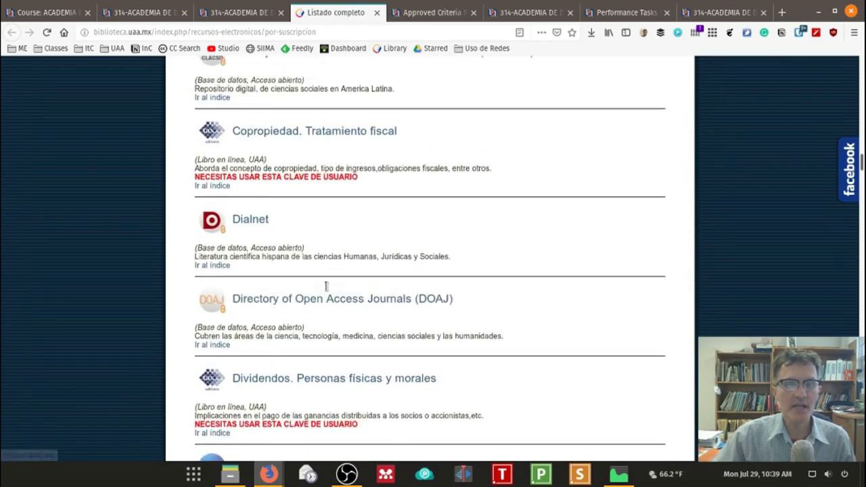
{"action": "scroll", "scroll_direction": "up", "scroll_amount": 3}
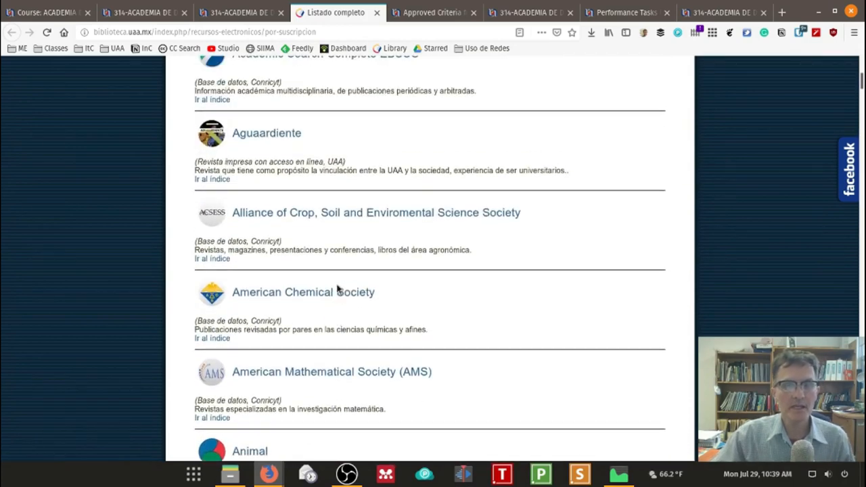
{"action": "scroll", "scroll_direction": "up", "scroll_amount": 3}
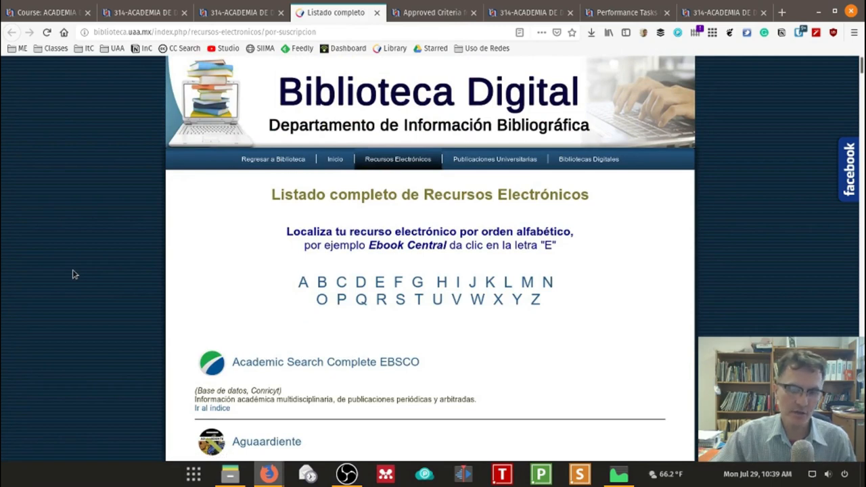
{"action": "mouse_move", "coordinate": [495, 228]}
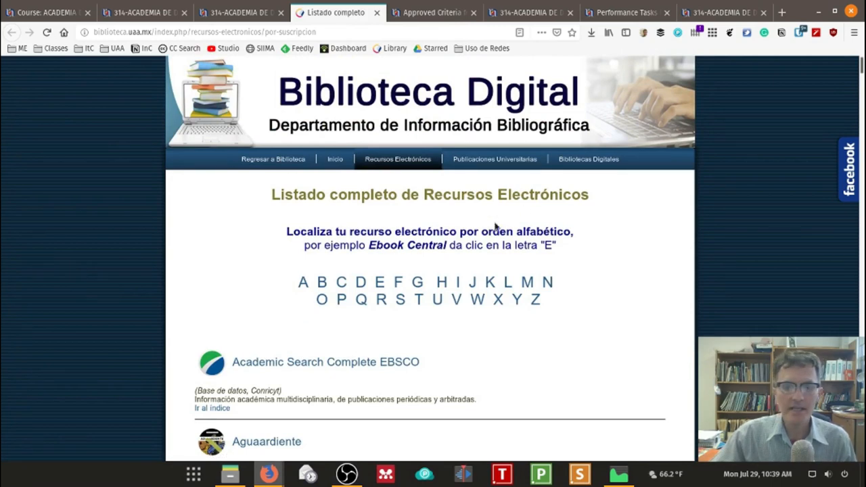
{"action": "mouse_move", "coordinate": [78, 303]}
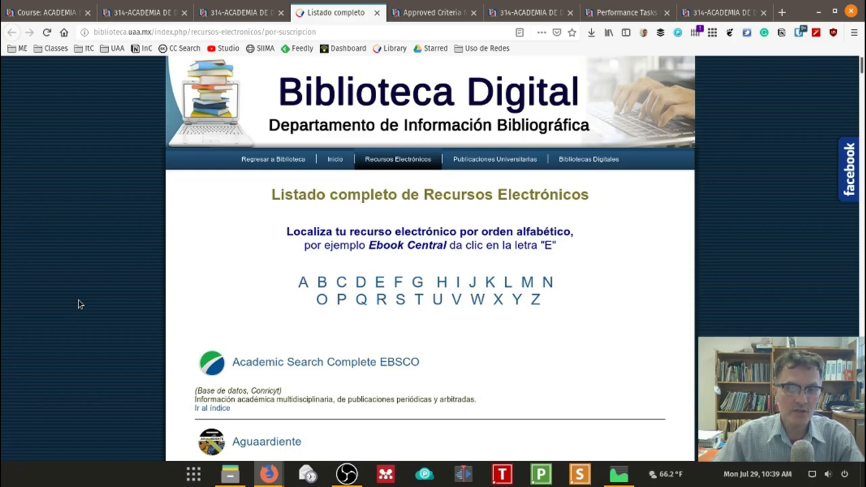
Review the resource list back and forth around Academic Search Complete EBSCO and nearby entries
{"action": "scroll", "scroll_direction": "down", "scroll_amount": 3}
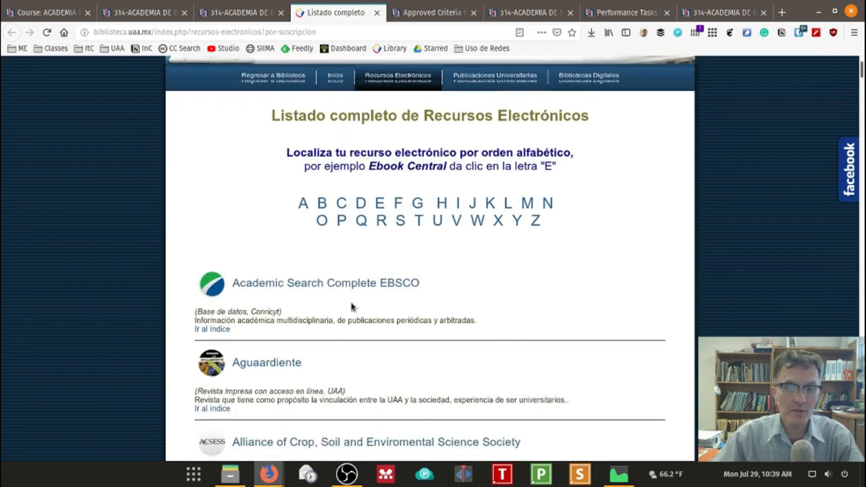
{"action": "scroll", "scroll_direction": "down", "scroll_amount": 3}
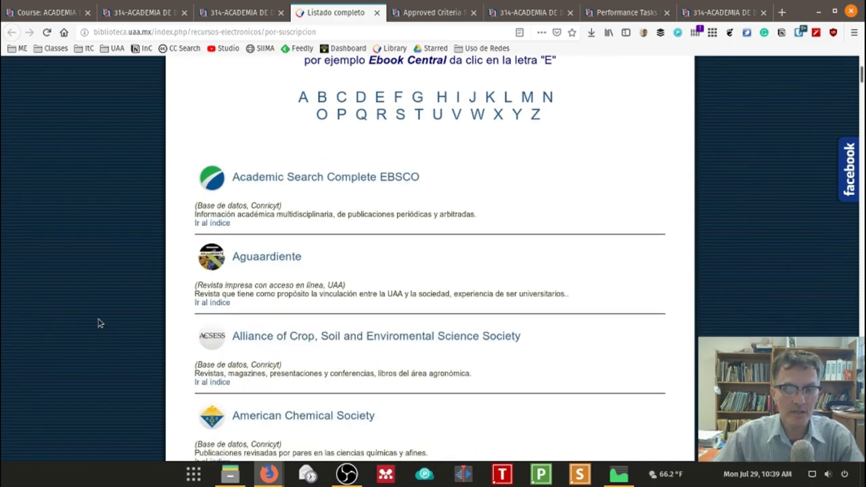
{"action": "mouse_move", "coordinate": [360, 190]}
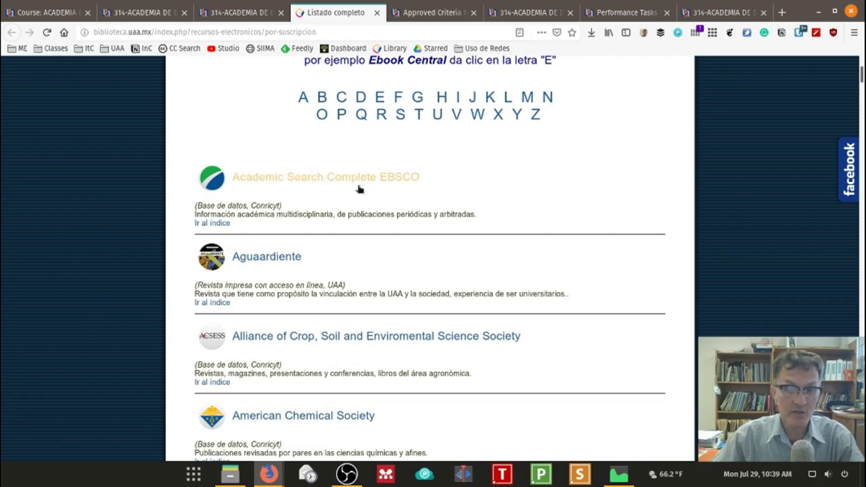
{"action": "scroll", "scroll_direction": "up", "scroll_amount": 3}
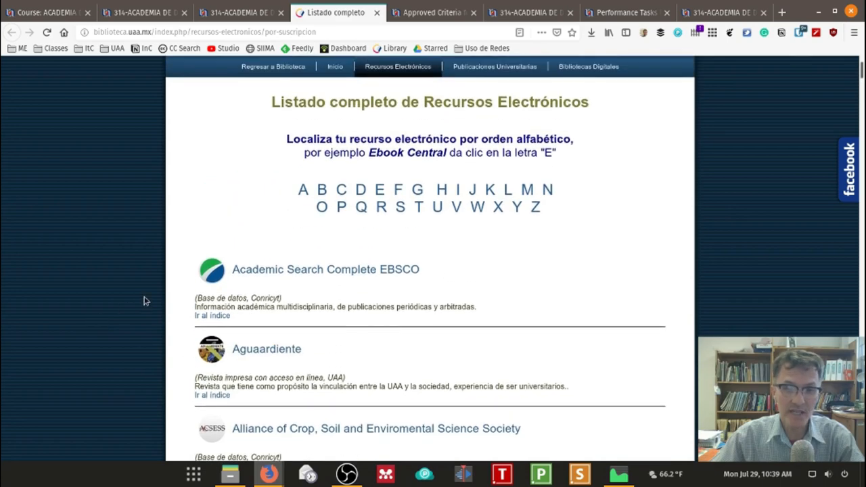
{"action": "scroll", "scroll_direction": "up", "scroll_amount": 3}
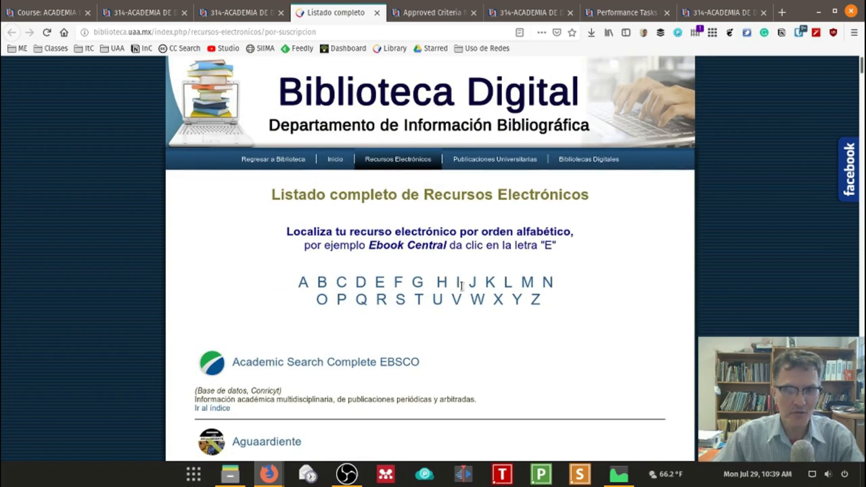
{"action": "scroll", "scroll_direction": "down", "scroll_amount": 3}
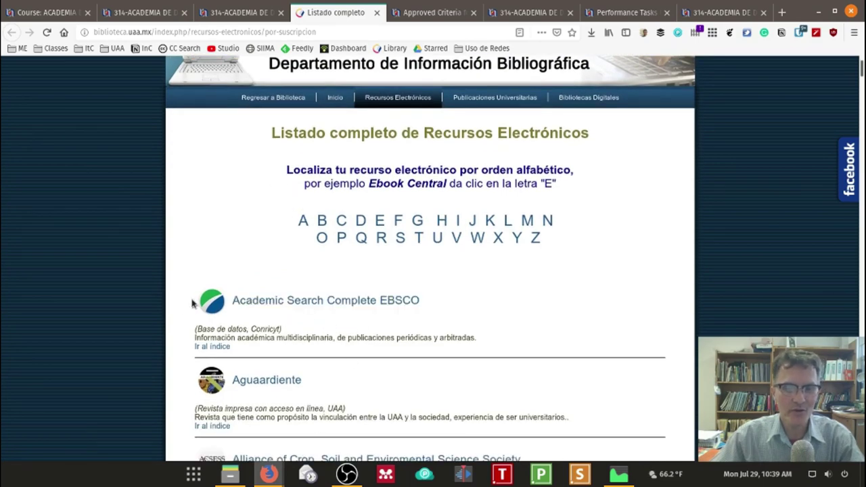
{"action": "scroll", "scroll_direction": "down", "scroll_amount": 3}
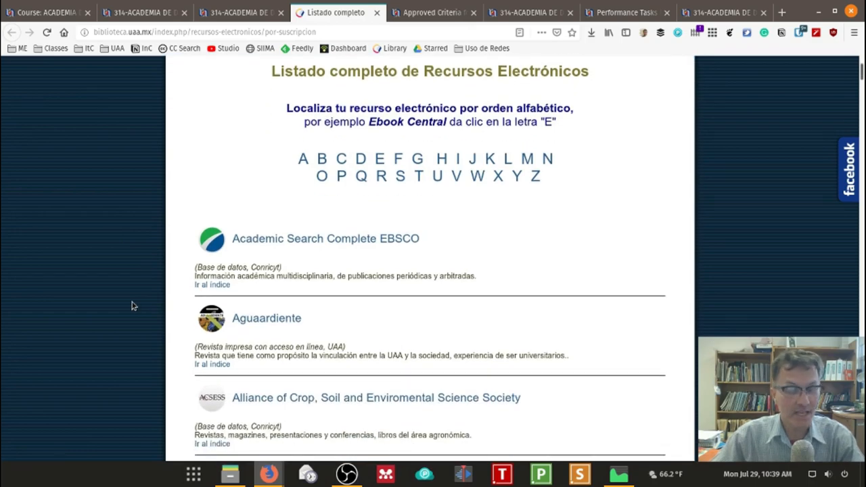
{"action": "scroll", "scroll_direction": "down", "scroll_amount": 3}
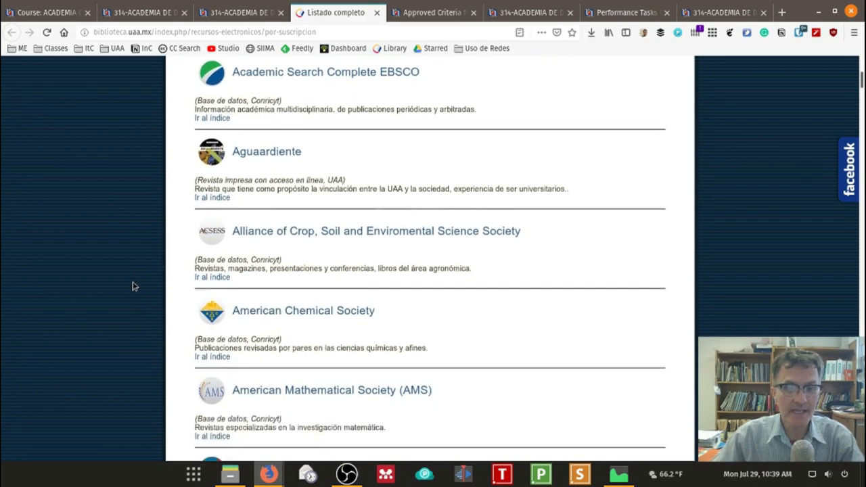
{"action": "scroll", "scroll_direction": "up", "scroll_amount": 3}
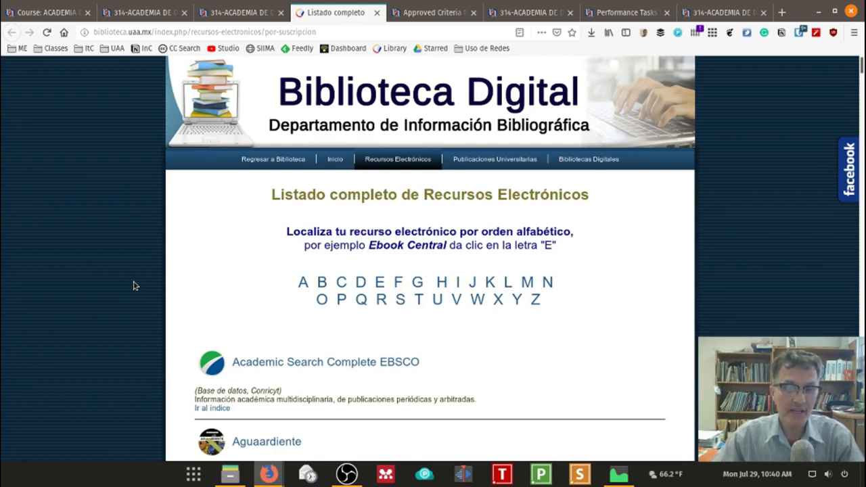
{"action": "mouse_move", "coordinate": [149, 288]}
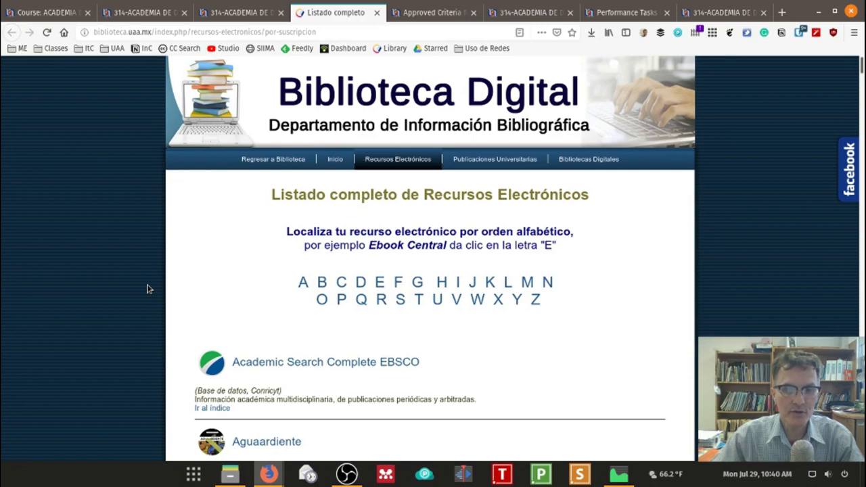
{"action": "mouse_move", "coordinate": [205, 278]}
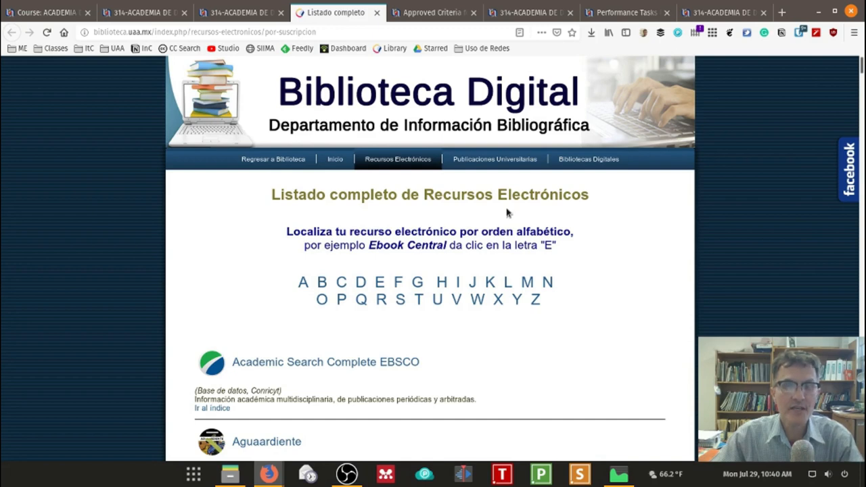
{"action": "mouse_move", "coordinate": [633, 268]}
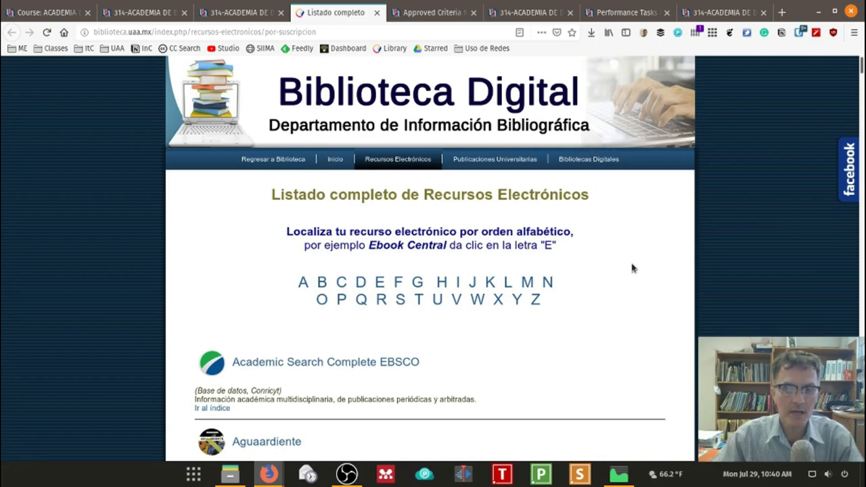
{"action": "mouse_move", "coordinate": [401, 284]}
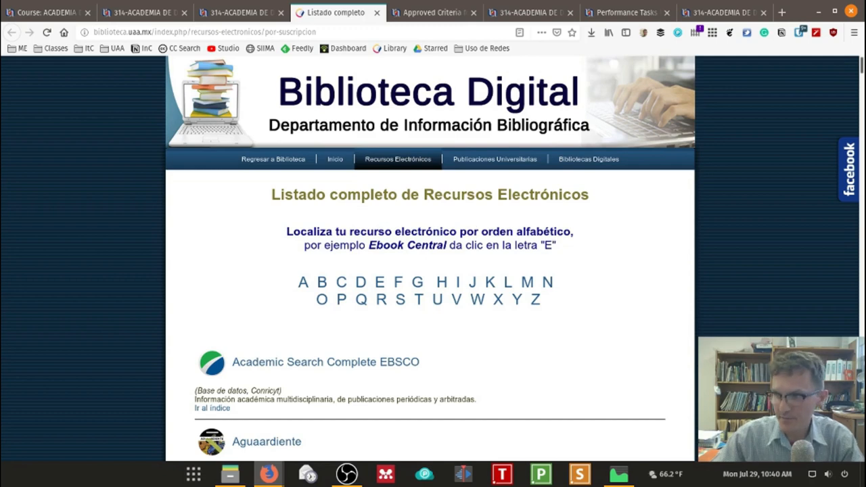
{"action": "mouse_move", "coordinate": [708, 191]}
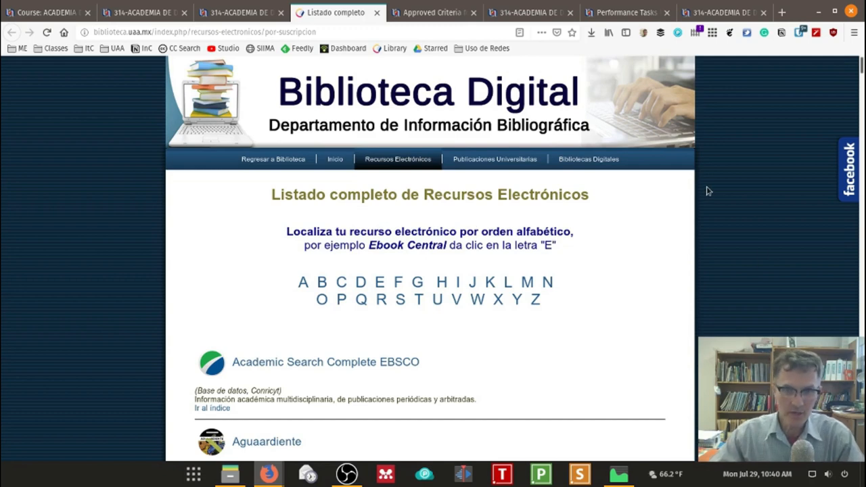
{"action": "mouse_move", "coordinate": [749, 281]}
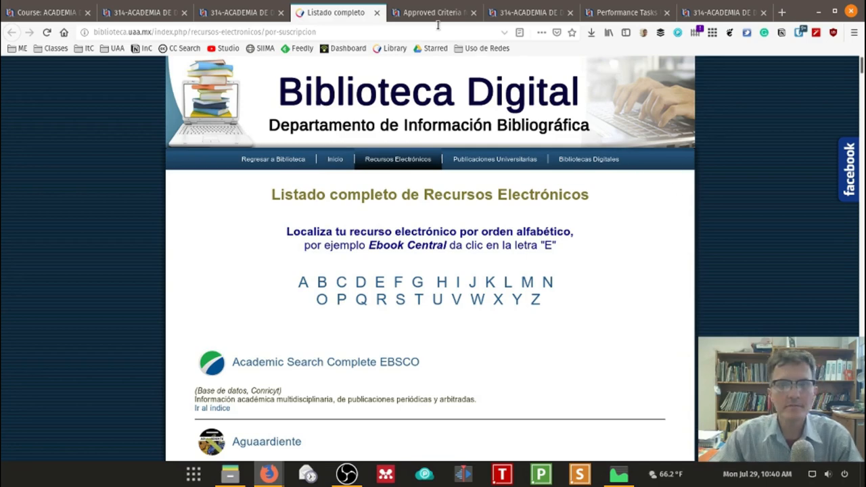
Show the Approved Criteria for Student Assessment Forum with its five discussions, including Academic Essay Template
{"action": "left_click", "coordinate": [430, 14]}
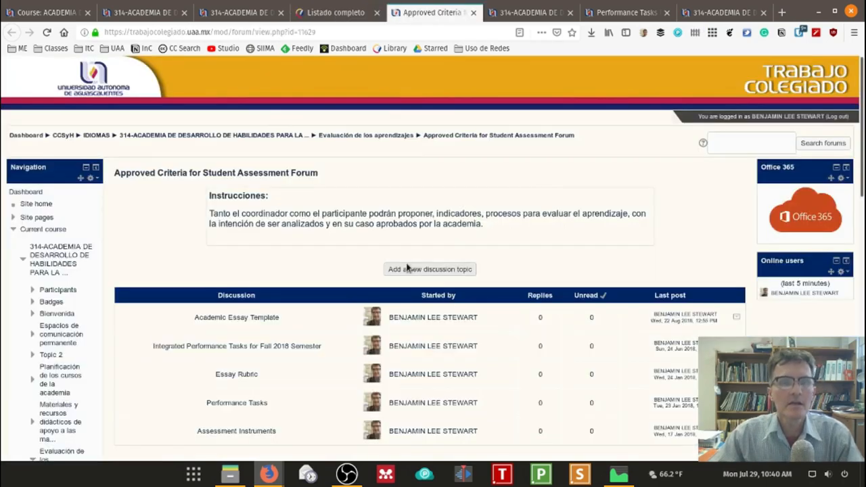
{"action": "mouse_move", "coordinate": [381, 262]}
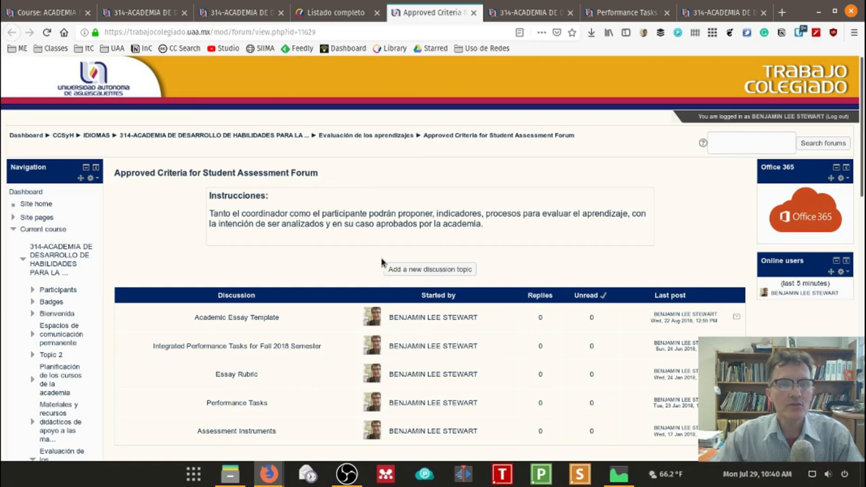
{"action": "scroll", "scroll_direction": "down", "scroll_amount": 3}
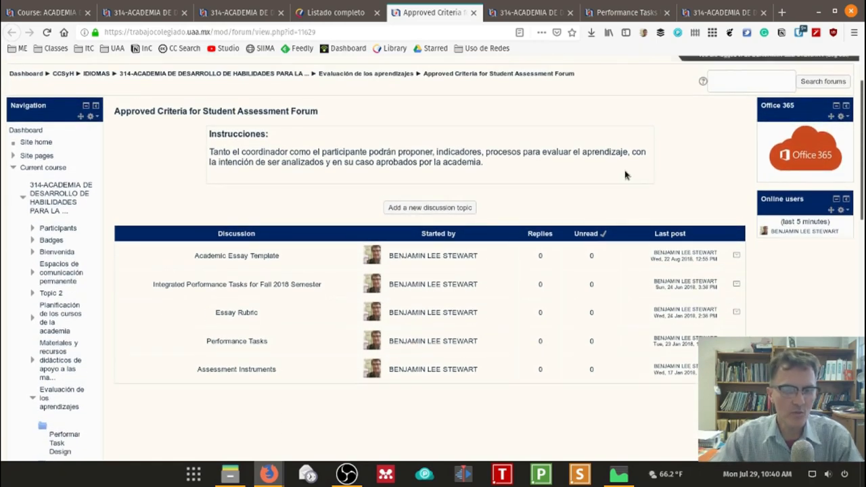
{"action": "mouse_move", "coordinate": [635, 184]}
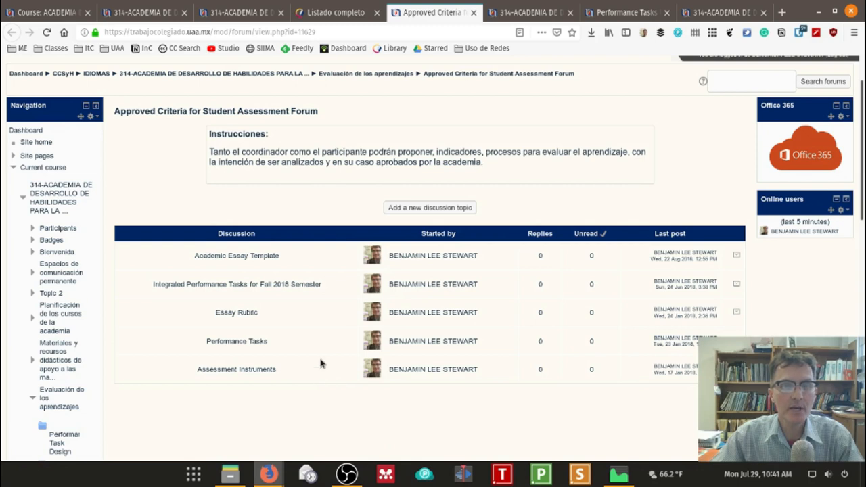
{"action": "mouse_move", "coordinate": [355, 303]}
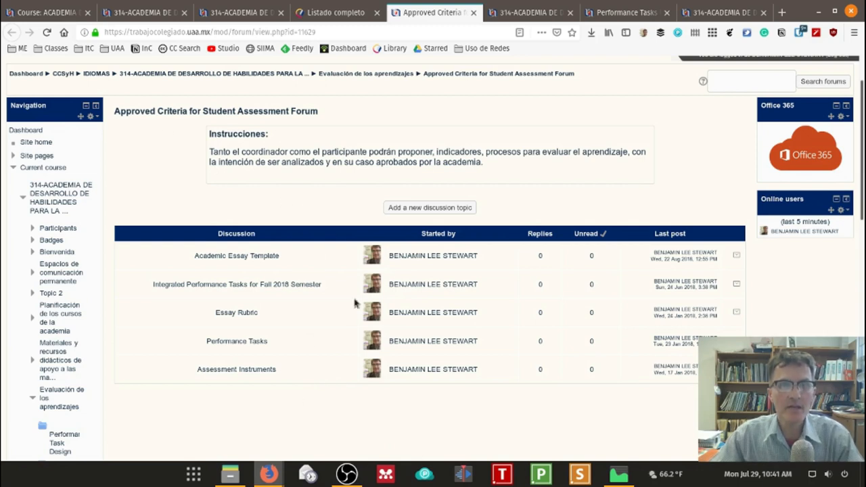
{"action": "mouse_move", "coordinate": [163, 219]}
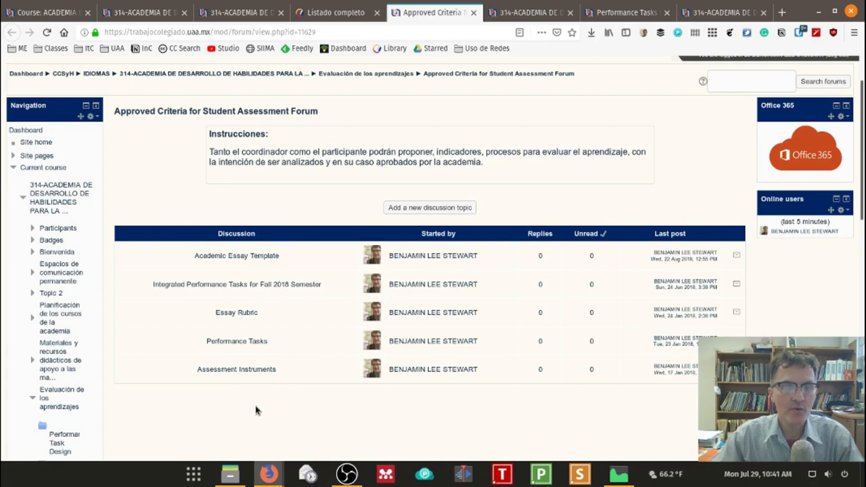
{"action": "mouse_move", "coordinate": [340, 347]}
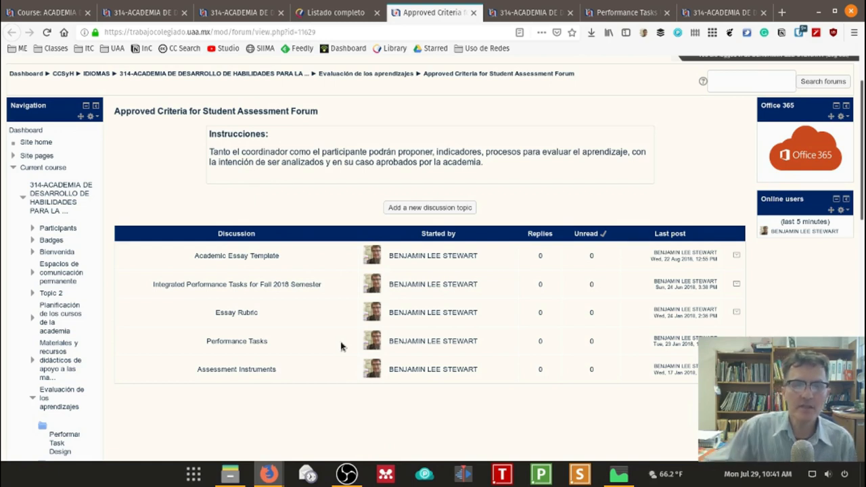
{"action": "mouse_move", "coordinate": [244, 280]}
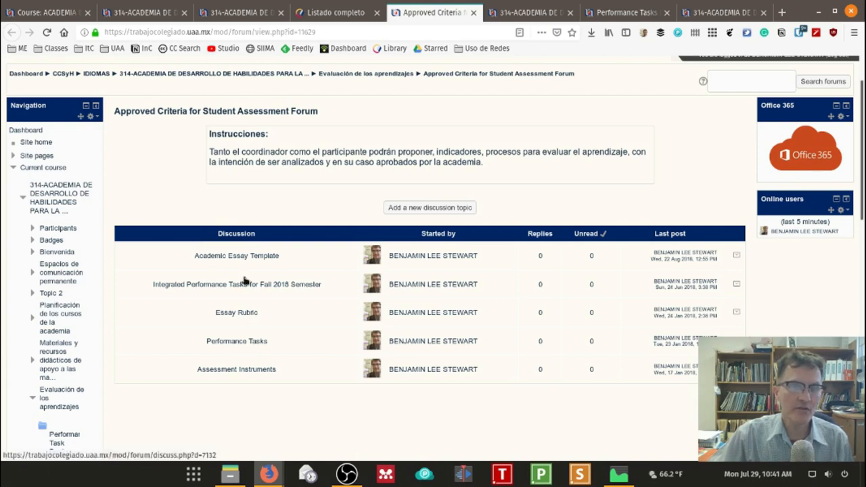
{"action": "mouse_move", "coordinate": [277, 357]}
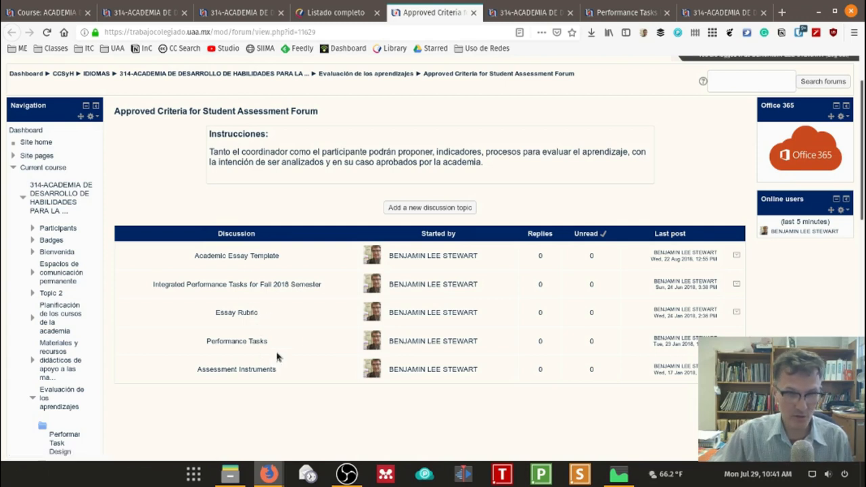
{"action": "mouse_move", "coordinate": [314, 311]}
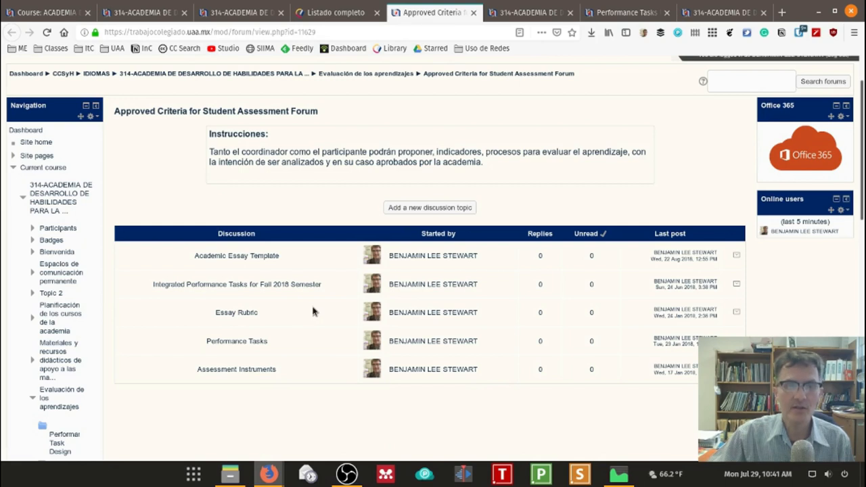
{"action": "mouse_move", "coordinate": [387, 341]}
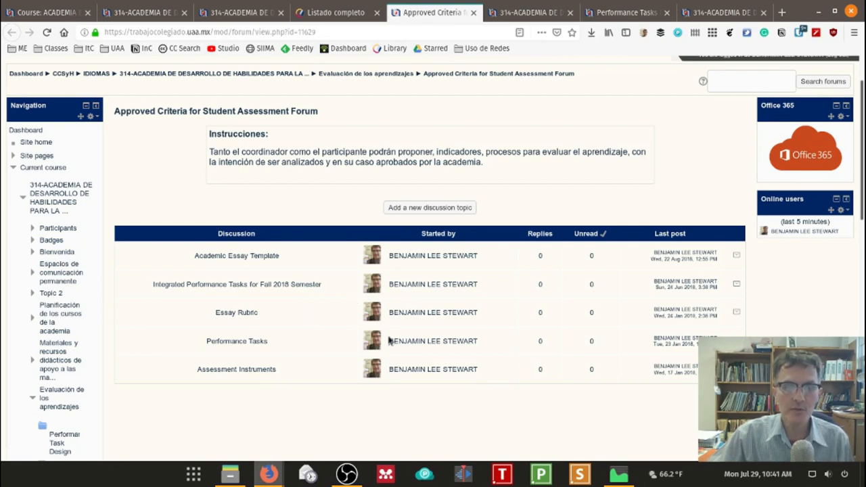
{"action": "mouse_move", "coordinate": [509, 360]}
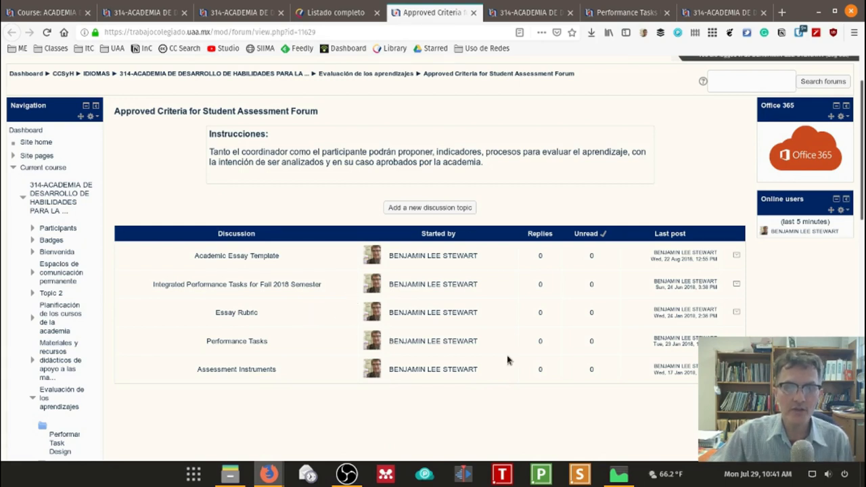
{"action": "mouse_move", "coordinate": [343, 246]}
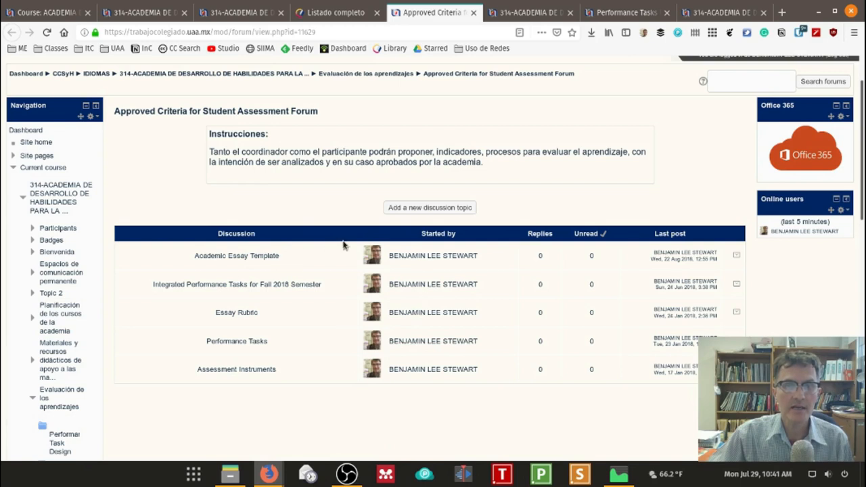
{"action": "mouse_move", "coordinate": [491, 408]}
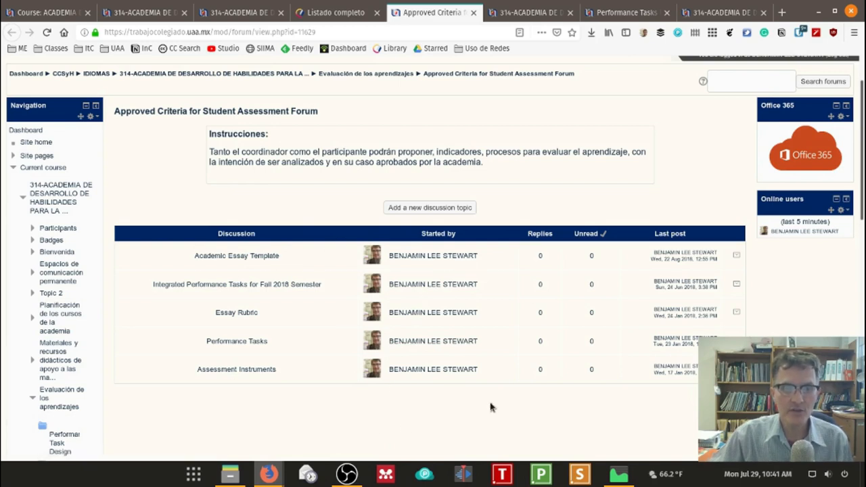
{"action": "mouse_move", "coordinate": [146, 189]}
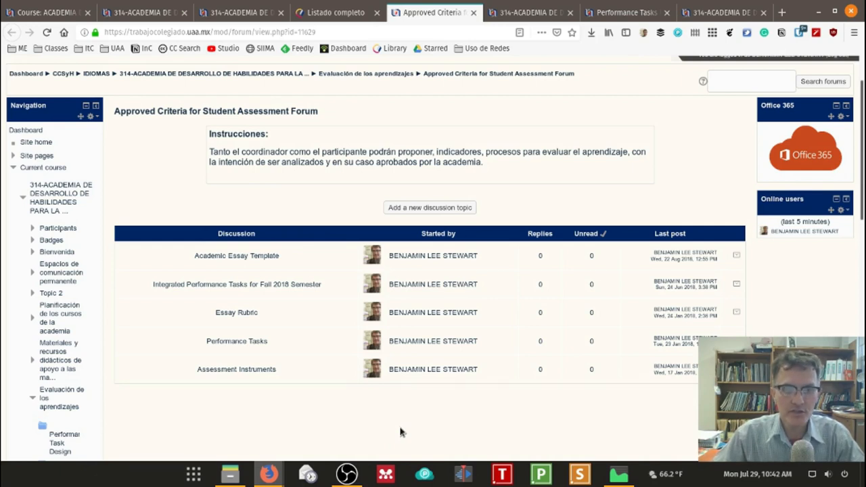
{"action": "mouse_move", "coordinate": [480, 468]}
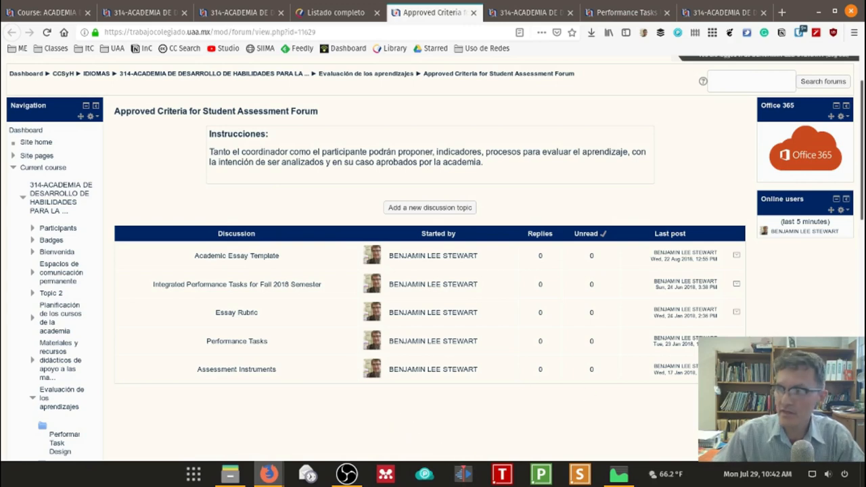
Show the Performance Tasks discussion and browse its post with the embedded webinar video
{"action": "left_click", "coordinate": [235, 341]}
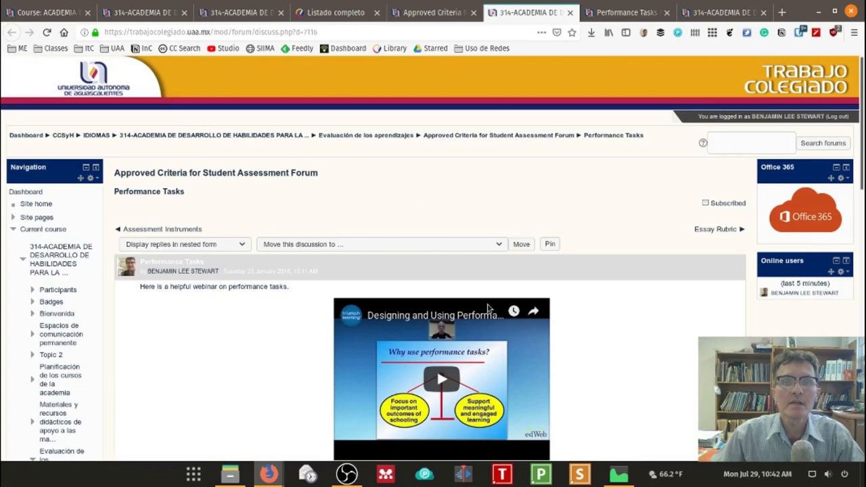
{"action": "scroll", "scroll_direction": "down", "scroll_amount": 3}
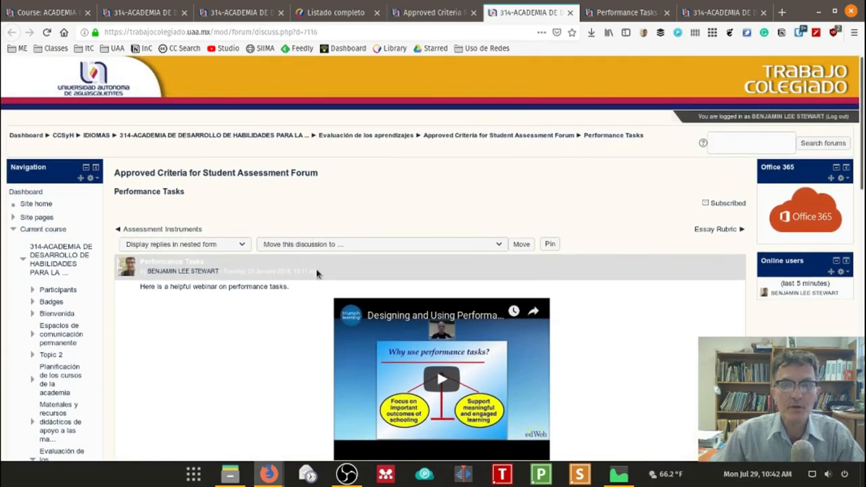
{"action": "mouse_move", "coordinate": [235, 327]}
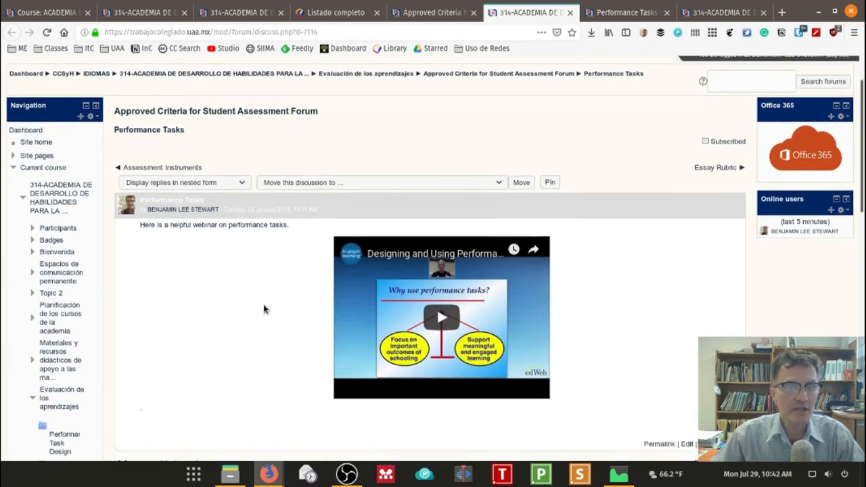
{"action": "mouse_move", "coordinate": [261, 309]}
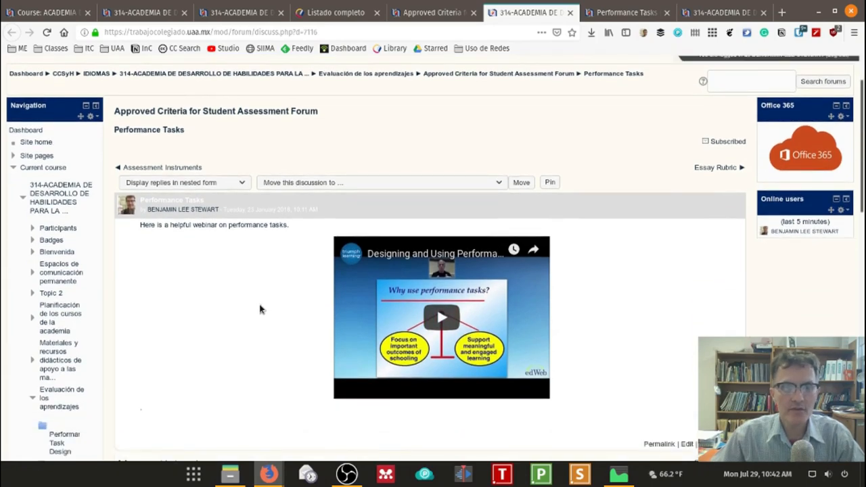
{"action": "scroll", "scroll_direction": "down", "scroll_amount": 3}
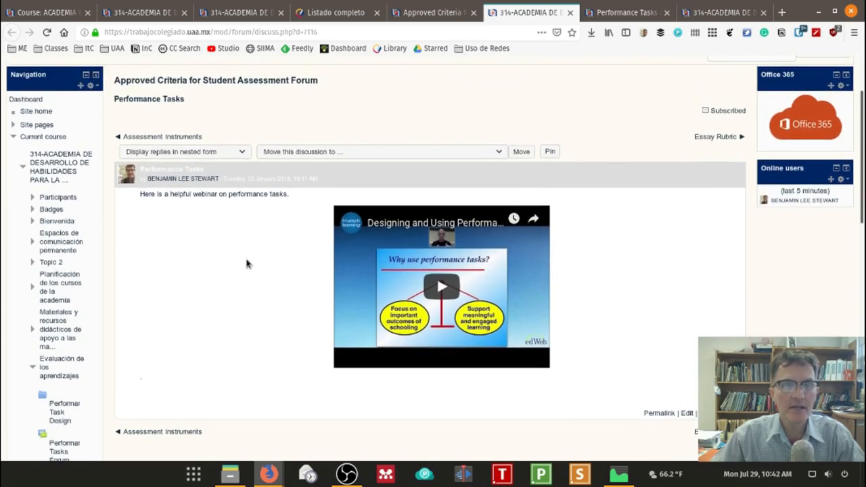
{"action": "mouse_move", "coordinate": [254, 264]}
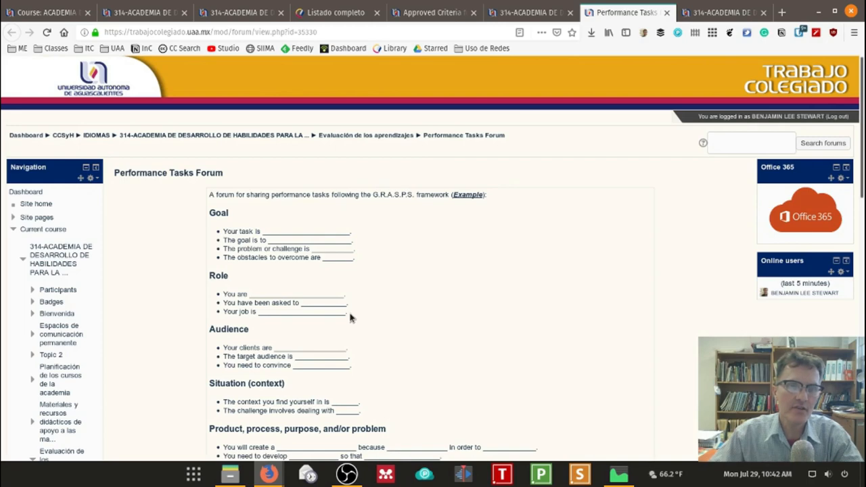
{"action": "scroll", "scroll_direction": "down", "scroll_amount": 3}
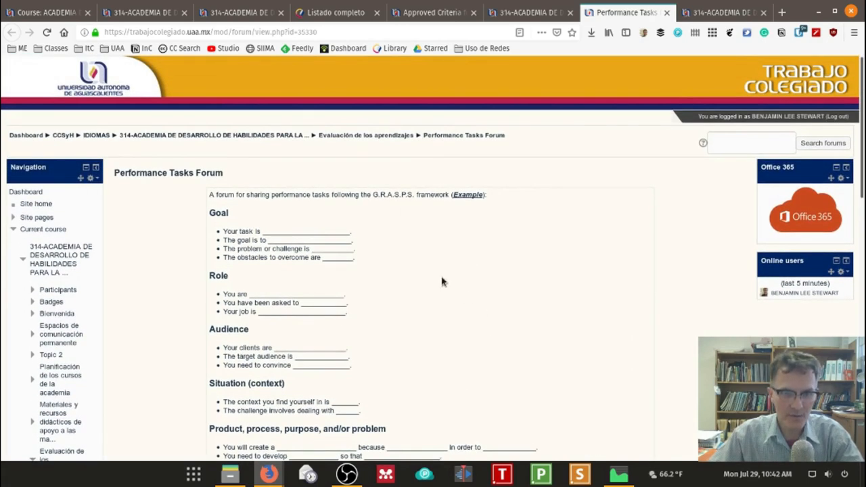
{"action": "scroll", "scroll_direction": "down", "scroll_amount": 3}
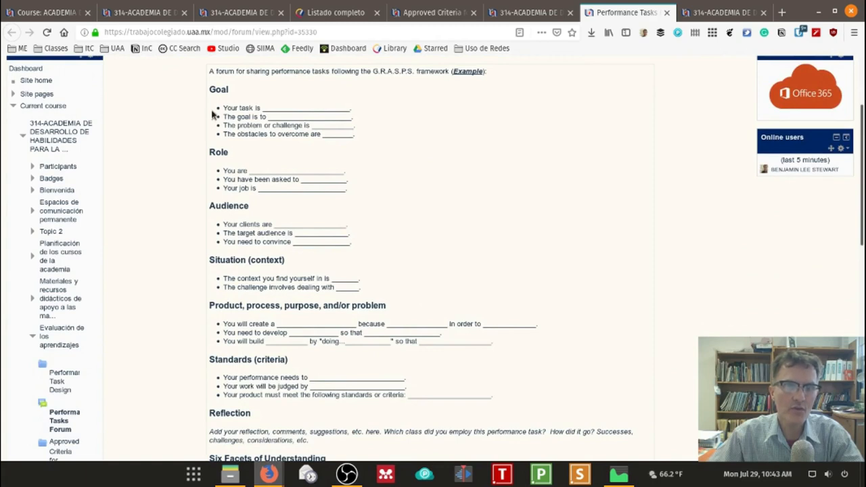
{"action": "left_click_drag", "start_coordinate": [222, 108], "coordinate": [309, 125]}
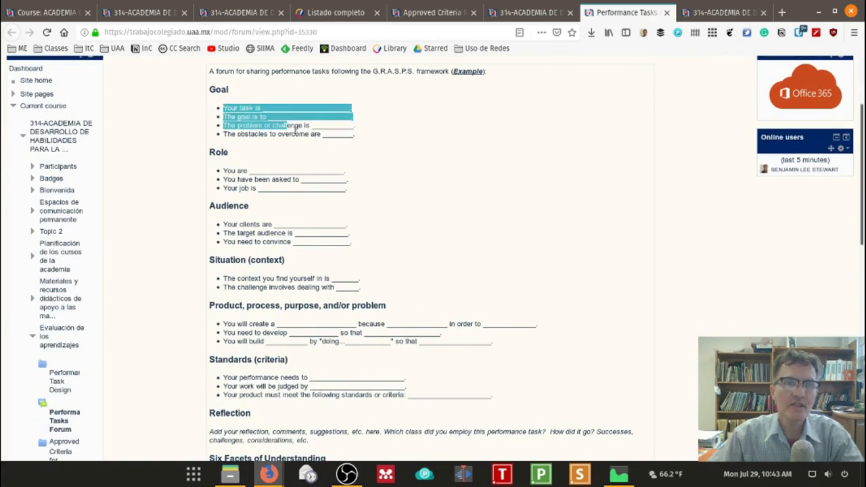
{"action": "left_click", "coordinate": [220, 170]}
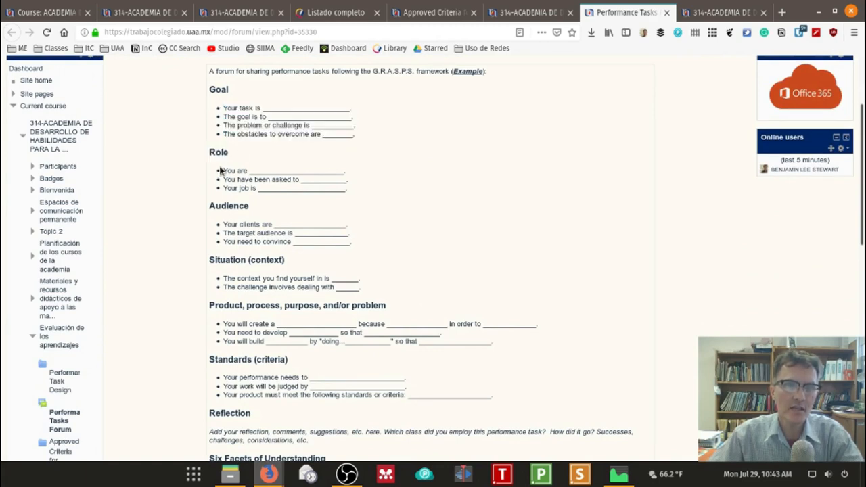
{"action": "left_click_drag", "start_coordinate": [222, 170], "coordinate": [349, 188]}
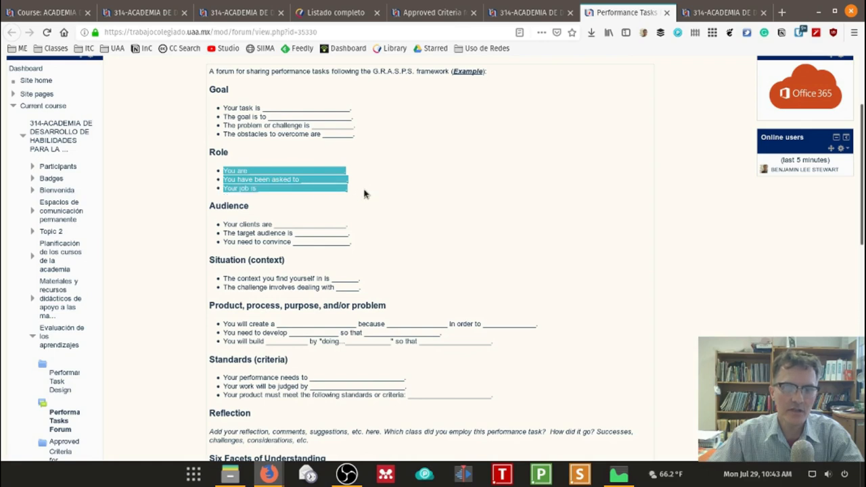
{"action": "mouse_move", "coordinate": [509, 228]}
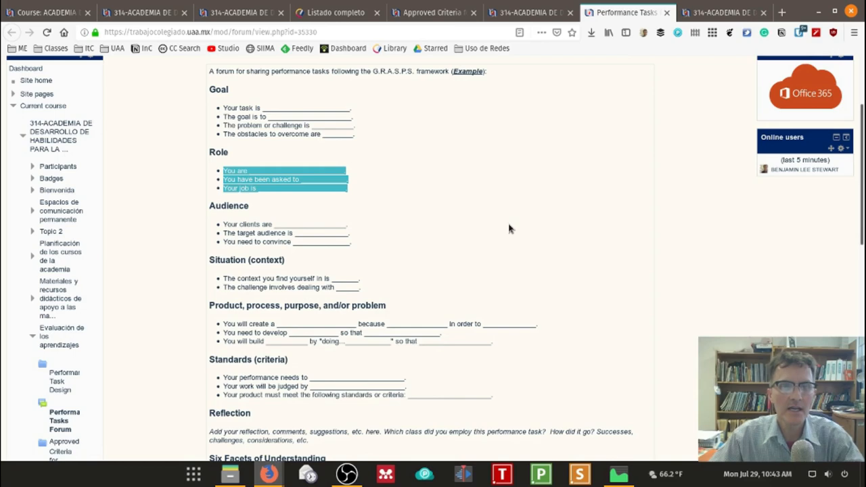
{"action": "scroll", "scroll_direction": "down", "scroll_amount": 3}
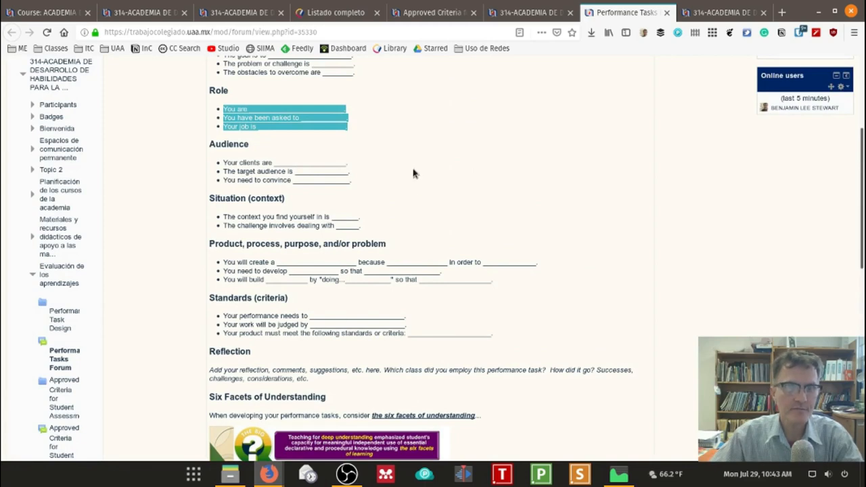
{"action": "scroll", "scroll_direction": "up", "scroll_amount": 3}
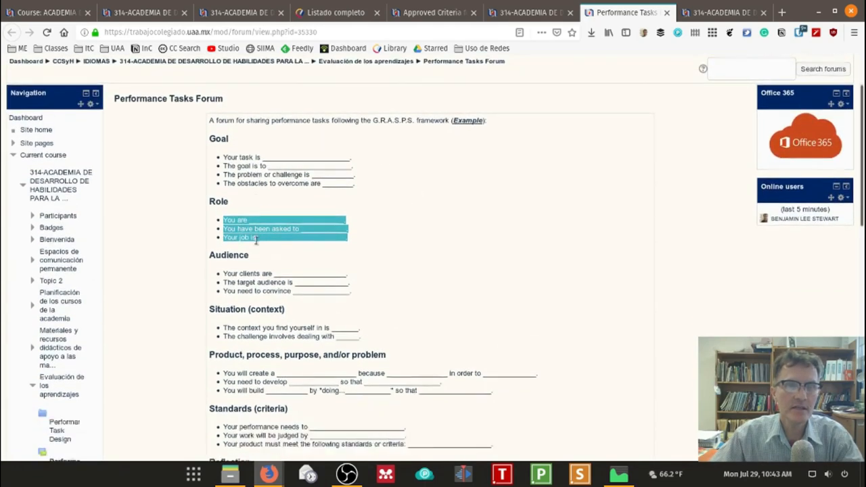
{"action": "scroll", "scroll_direction": "down", "scroll_amount": 3}
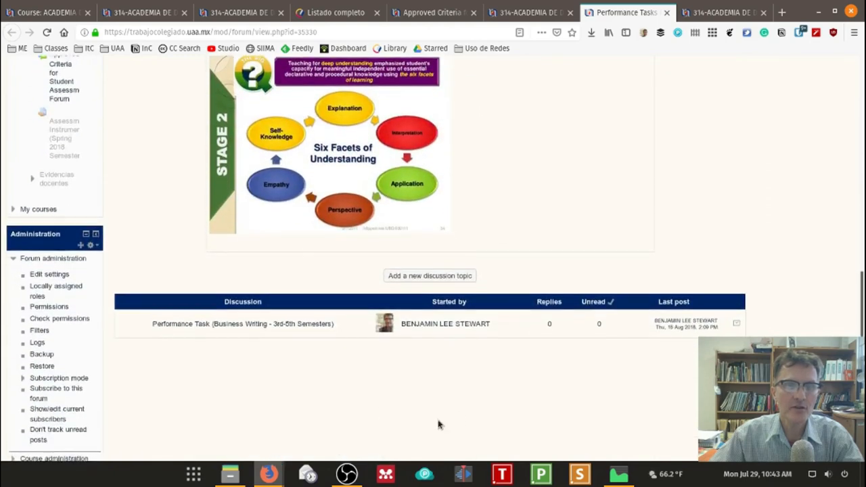
{"action": "scroll", "scroll_direction": "down", "scroll_amount": 3}
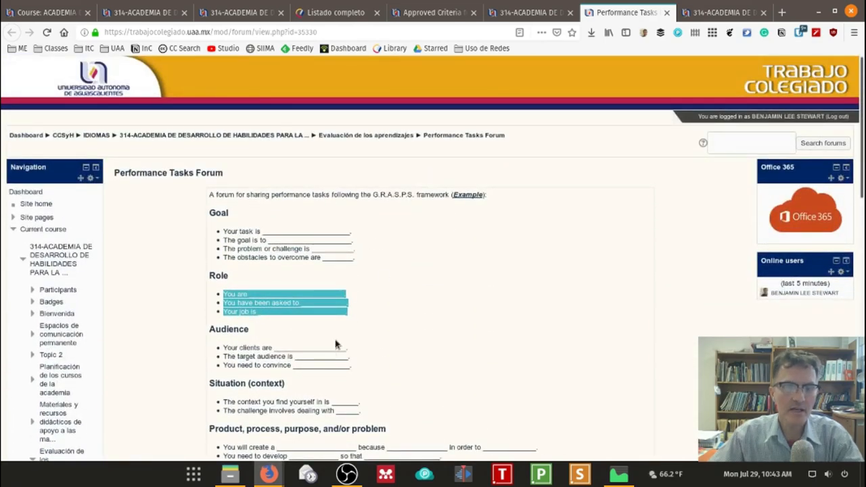
{"action": "scroll", "scroll_direction": "down", "scroll_amount": 3}
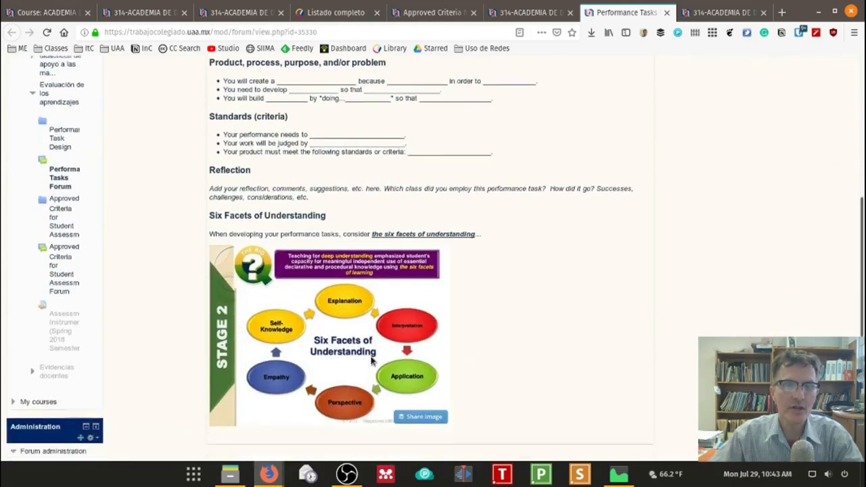
{"action": "scroll", "scroll_direction": "down", "scroll_amount": 3}
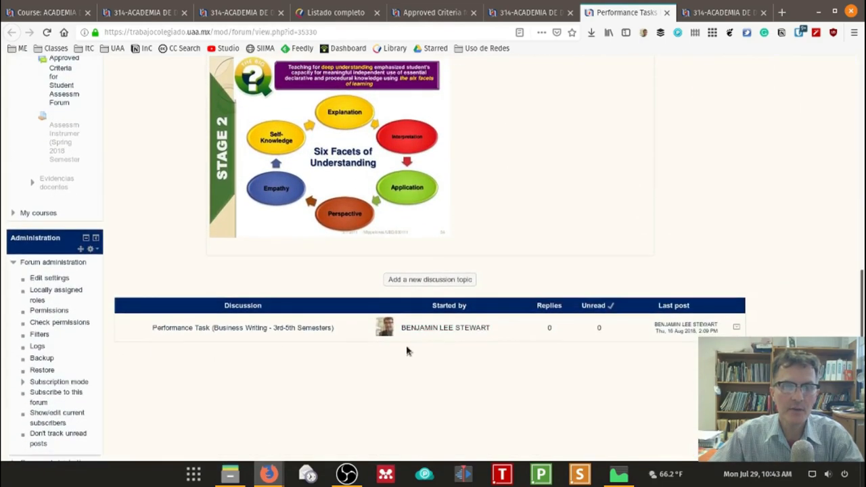
{"action": "left_click", "coordinate": [241, 327]}
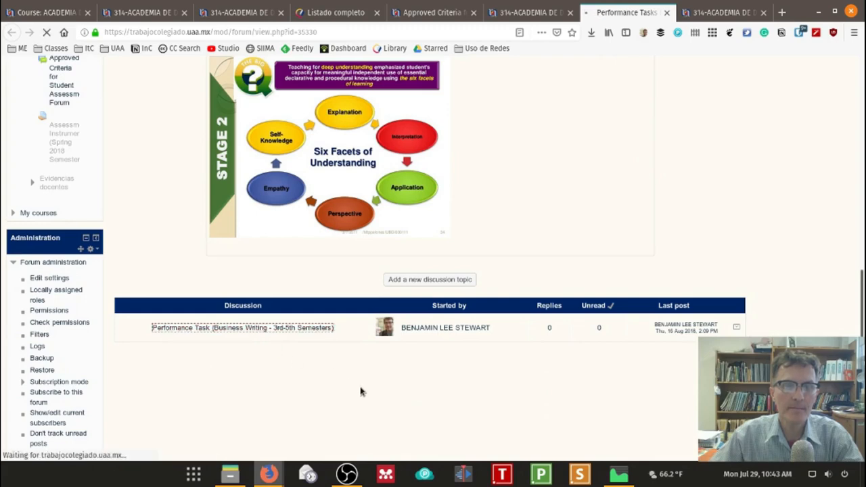
{"action": "left_click", "coordinate": [241, 327]}
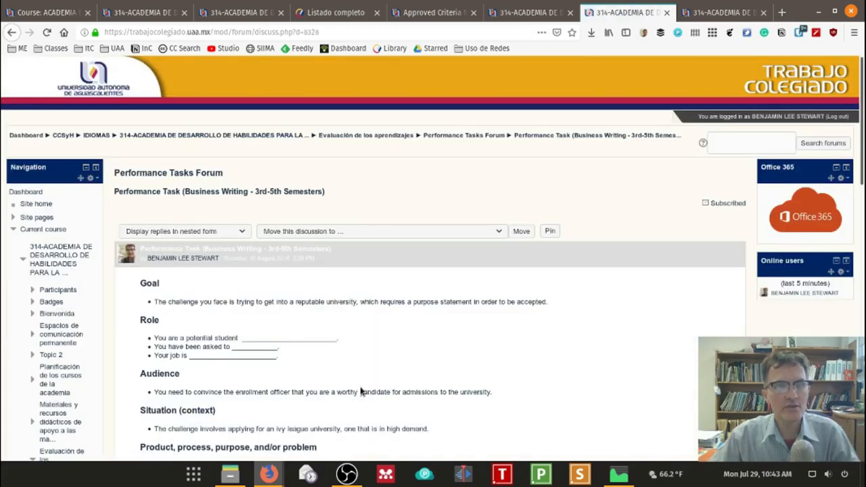
{"action": "mouse_move", "coordinate": [361, 376]}
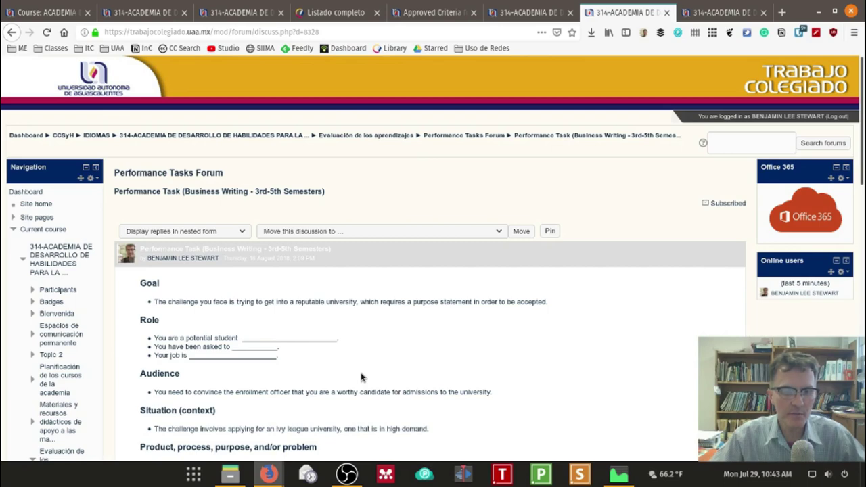
{"action": "scroll", "scroll_direction": "down", "scroll_amount": 3}
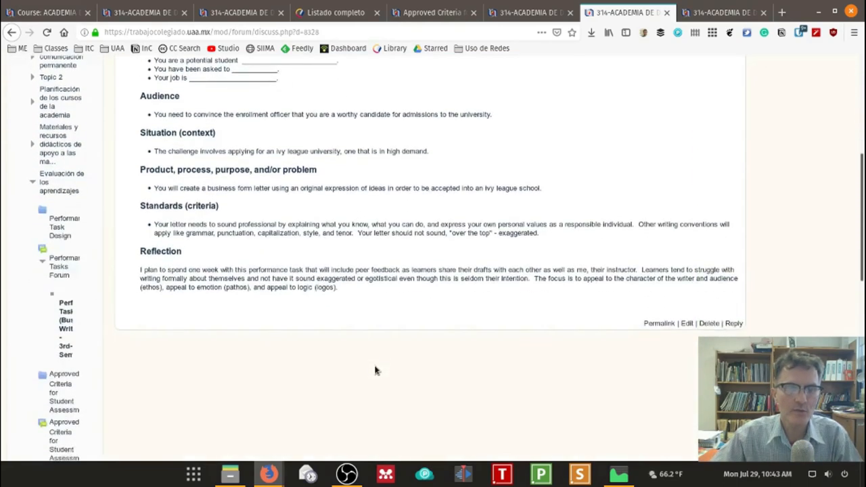
{"action": "scroll", "scroll_direction": "down", "scroll_amount": 3}
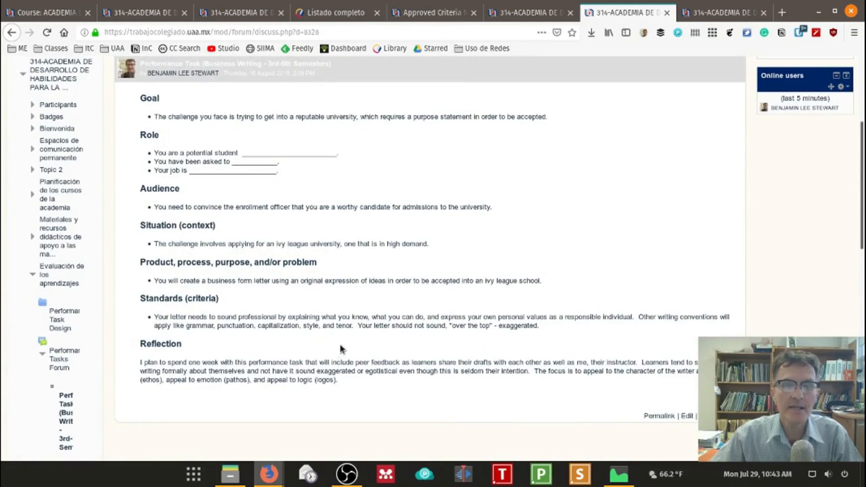
{"action": "mouse_move", "coordinate": [257, 200]}
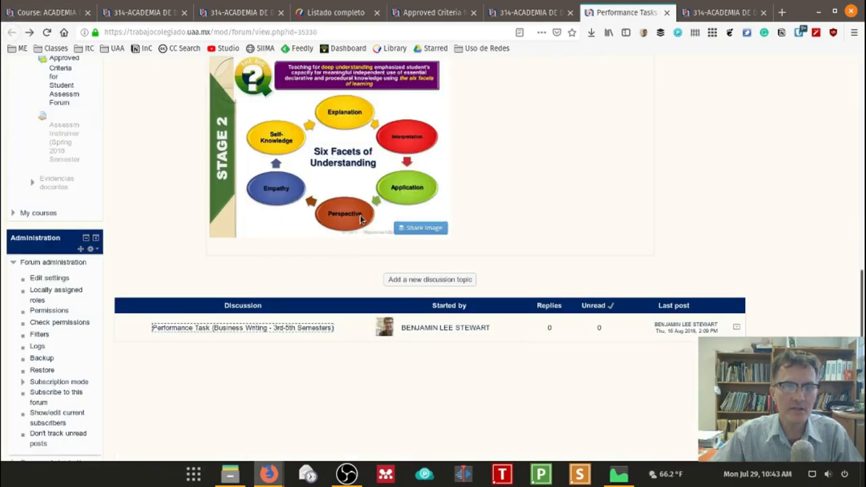
Highlight the GRASPS Goal heading and its four prompts on the Performance Tasks Forum, then clear it
{"action": "scroll", "scroll_direction": "up", "scroll_amount": 3}
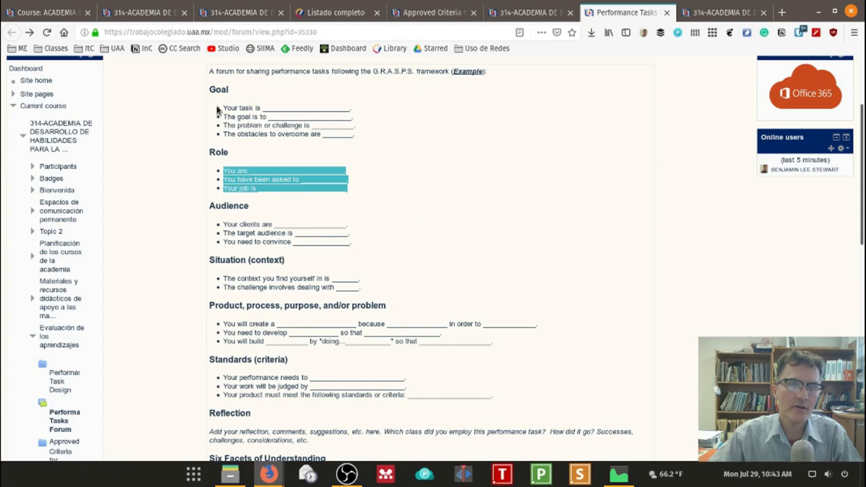
{"action": "mouse_move", "coordinate": [244, 287]}
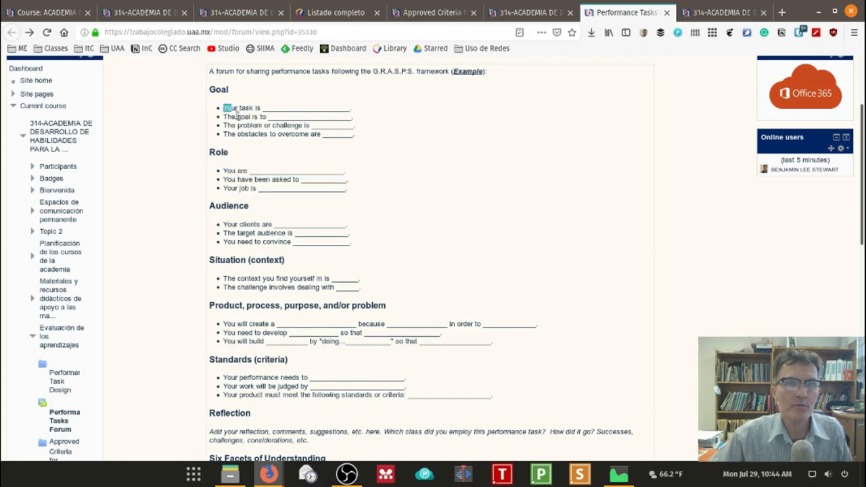
{"action": "left_click_drag", "start_coordinate": [223, 108], "coordinate": [322, 134]}
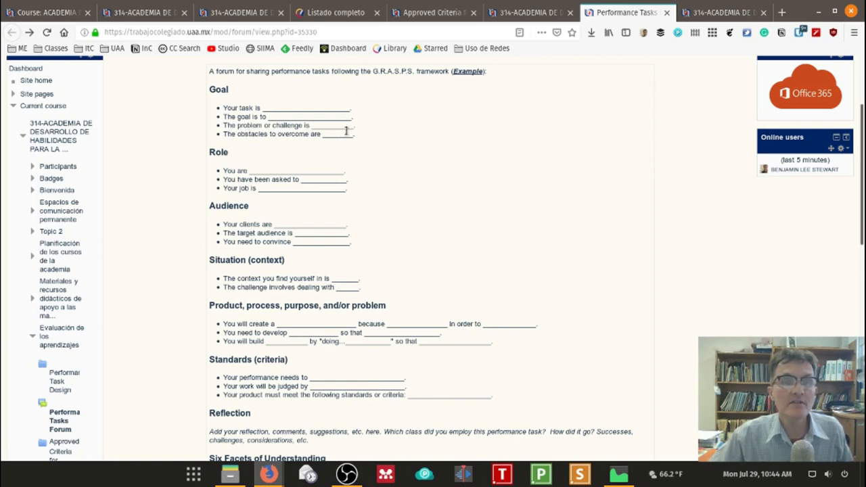
{"action": "mouse_move", "coordinate": [292, 155]}
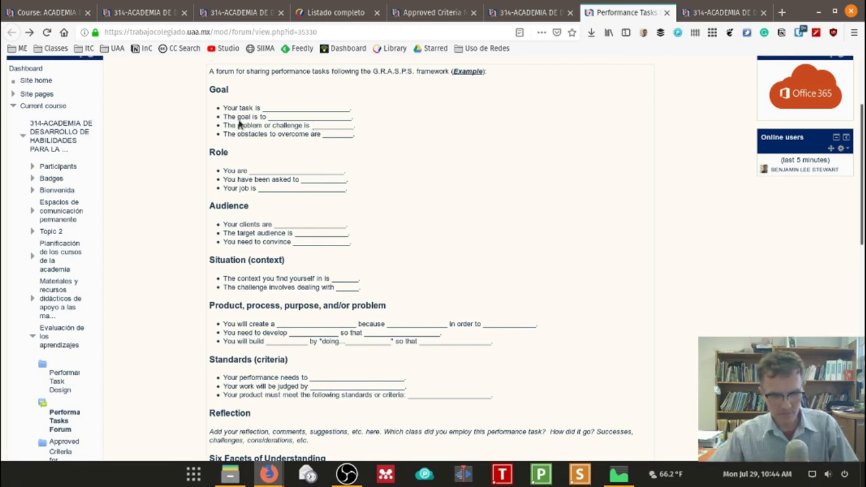
{"action": "mouse_move", "coordinate": [262, 134]}
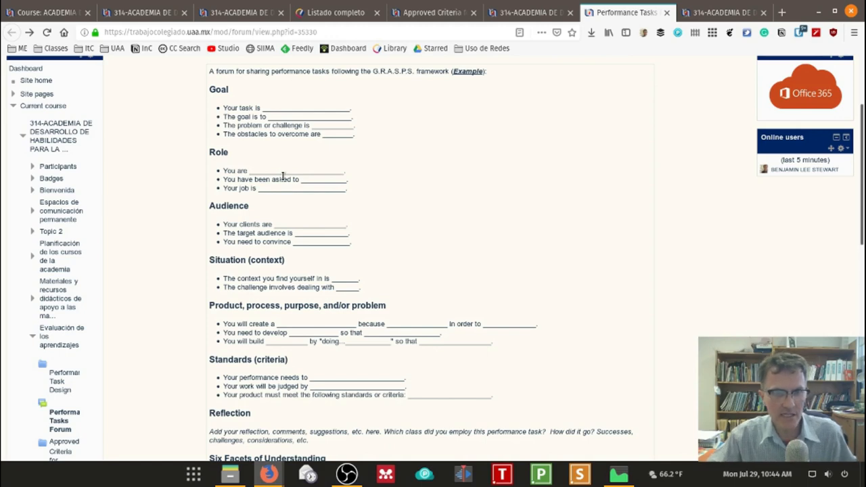
{"action": "mouse_move", "coordinate": [211, 101]}
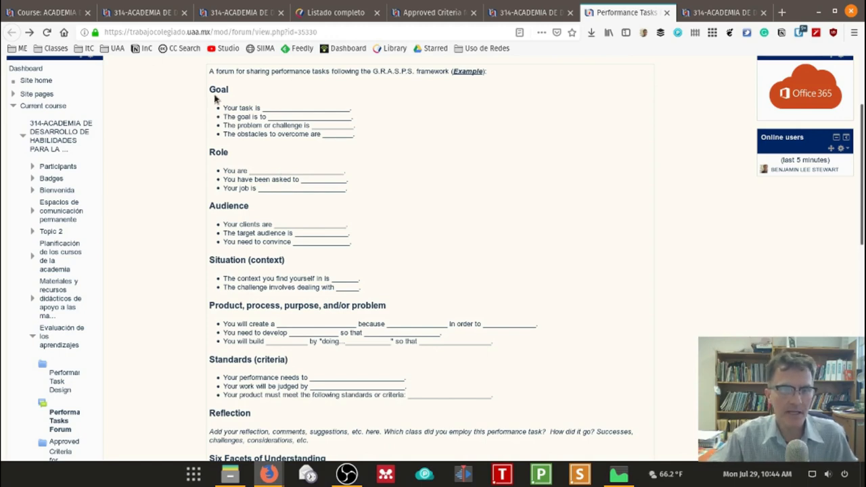
{"action": "left_click_drag", "start_coordinate": [209, 90], "coordinate": [321, 134]}
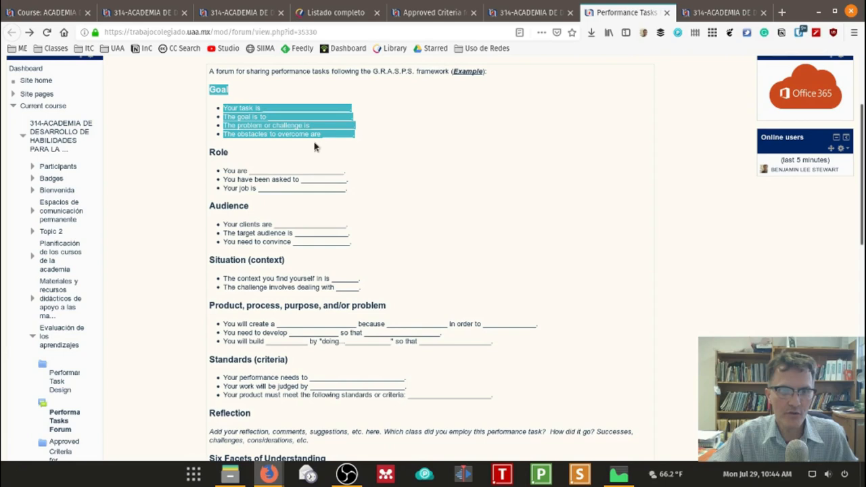
{"action": "mouse_move", "coordinate": [371, 144]}
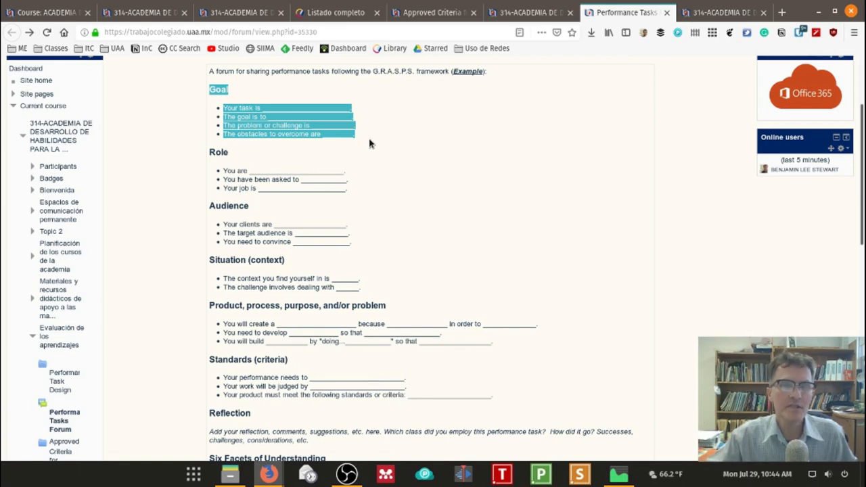
{"action": "left_click", "coordinate": [246, 208]}
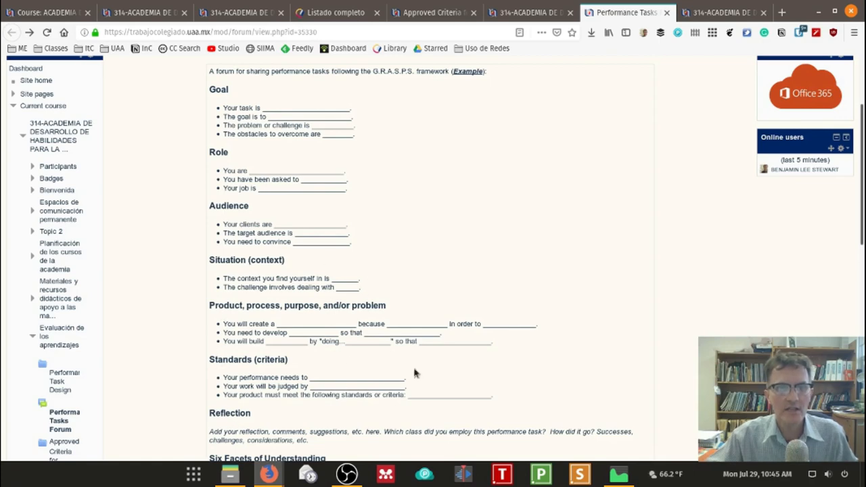
{"action": "scroll", "scroll_direction": "down", "scroll_amount": 3}
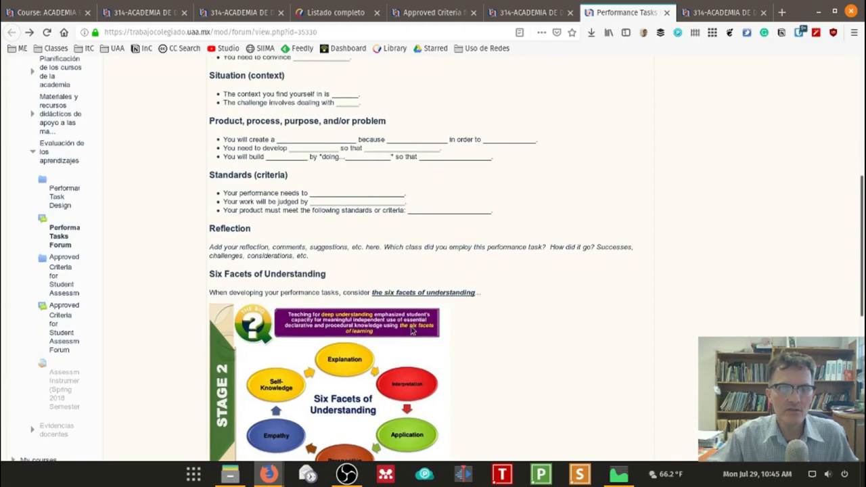
{"action": "scroll", "scroll_direction": "up", "scroll_amount": 3}
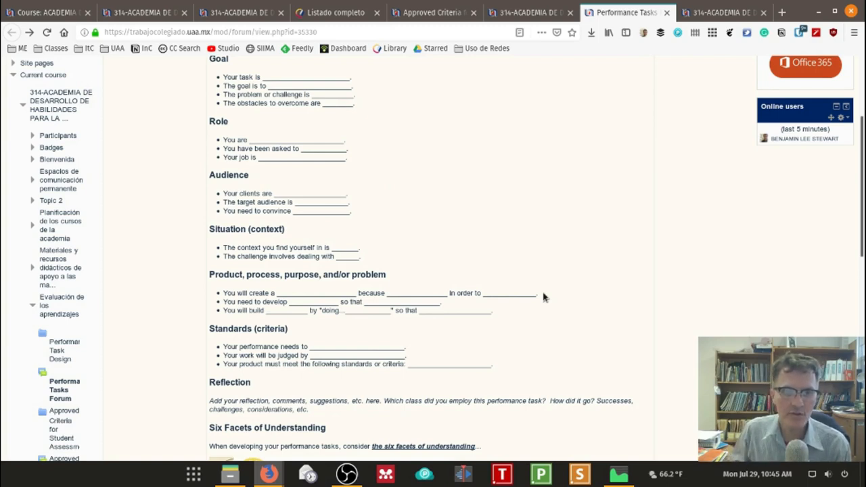
{"action": "mouse_move", "coordinate": [649, 57]}
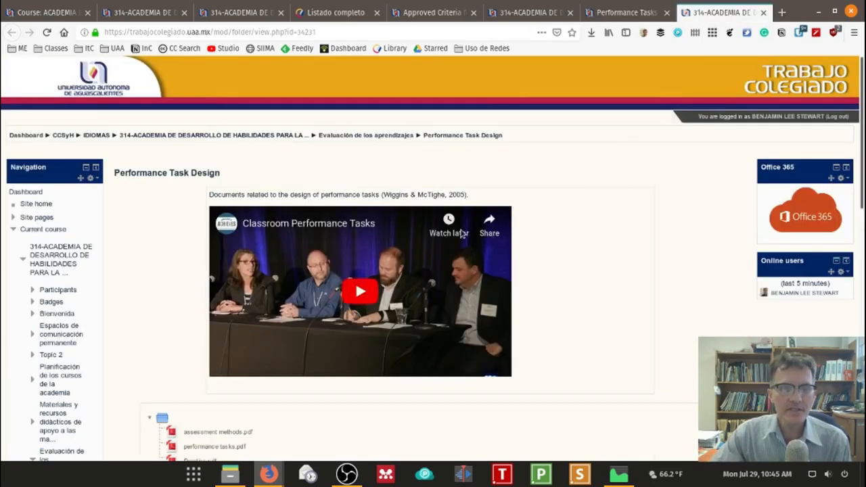
{"action": "scroll", "scroll_direction": "down", "scroll_amount": 3}
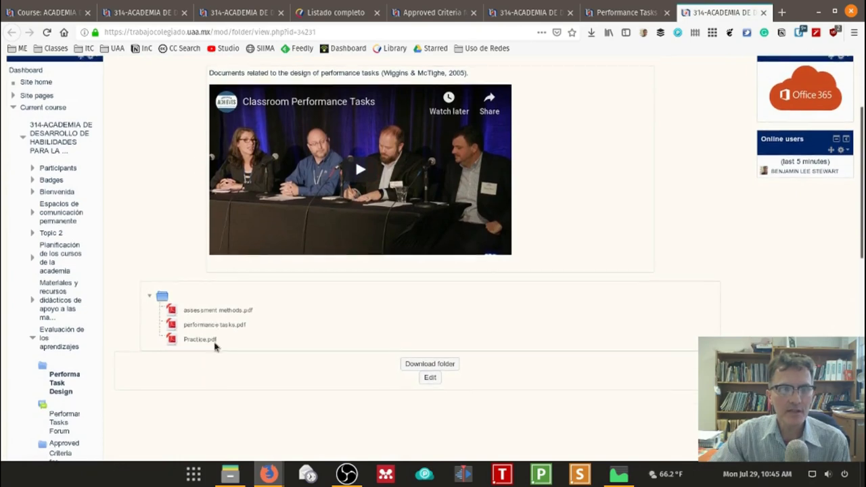
{"action": "left_click", "coordinate": [216, 310]}
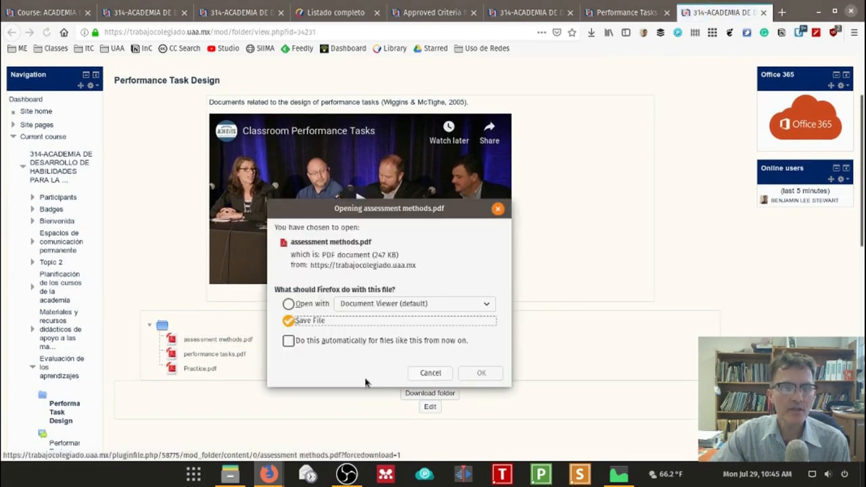
{"action": "left_click", "coordinate": [288, 303]}
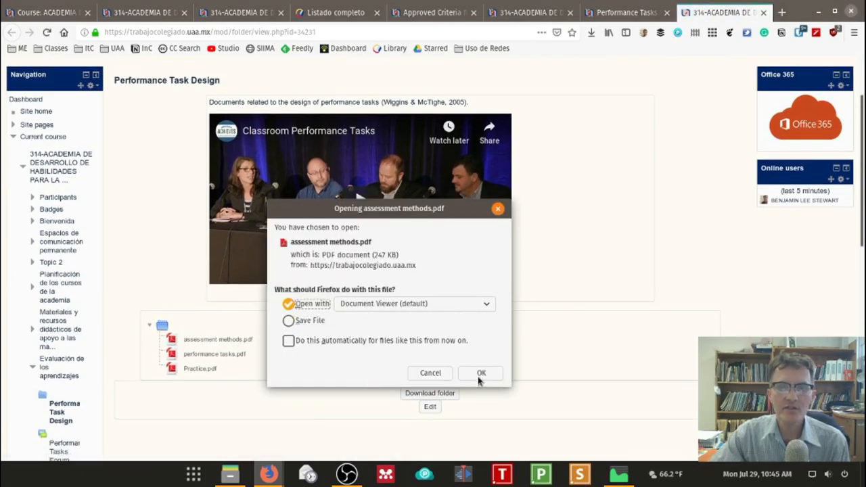
{"action": "left_click", "coordinate": [480, 373]}
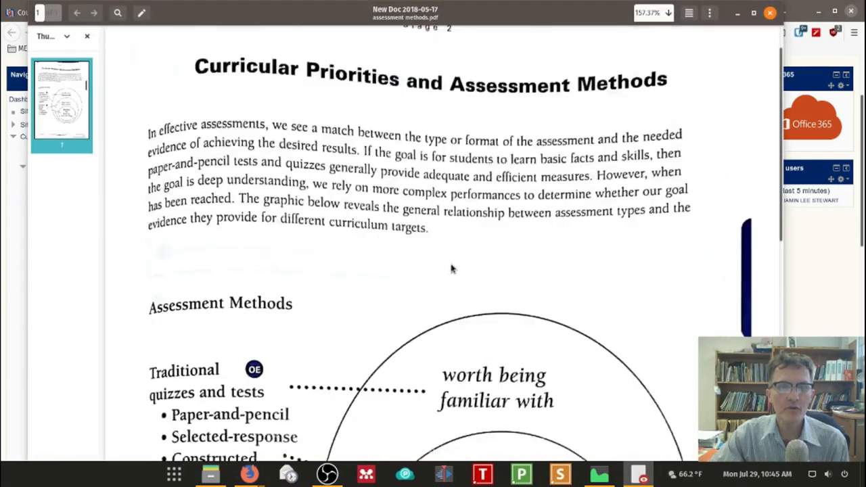
{"action": "scroll", "scroll_direction": "down", "scroll_amount": 3}
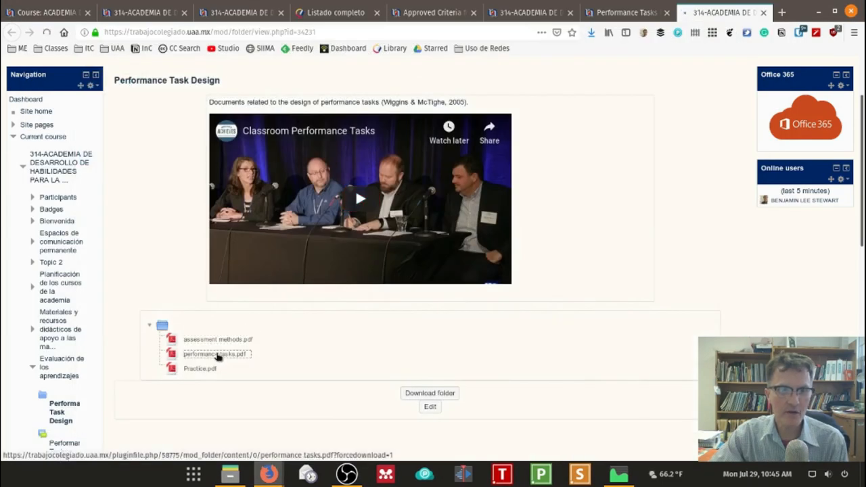
{"action": "left_click", "coordinate": [214, 354]}
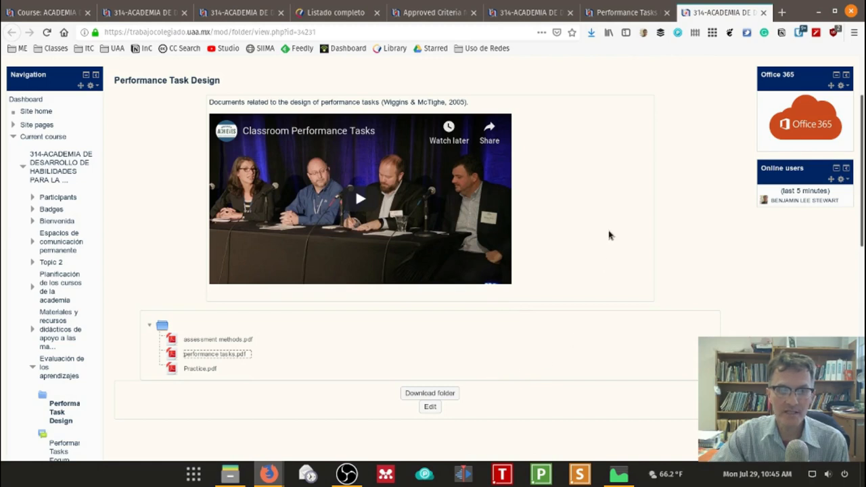
{"action": "mouse_move", "coordinate": [676, 143]}
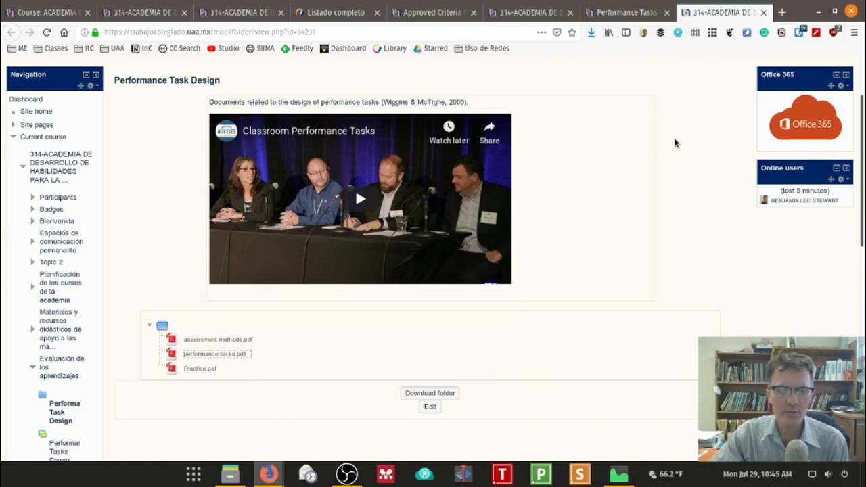
{"action": "mouse_move", "coordinate": [634, 173]}
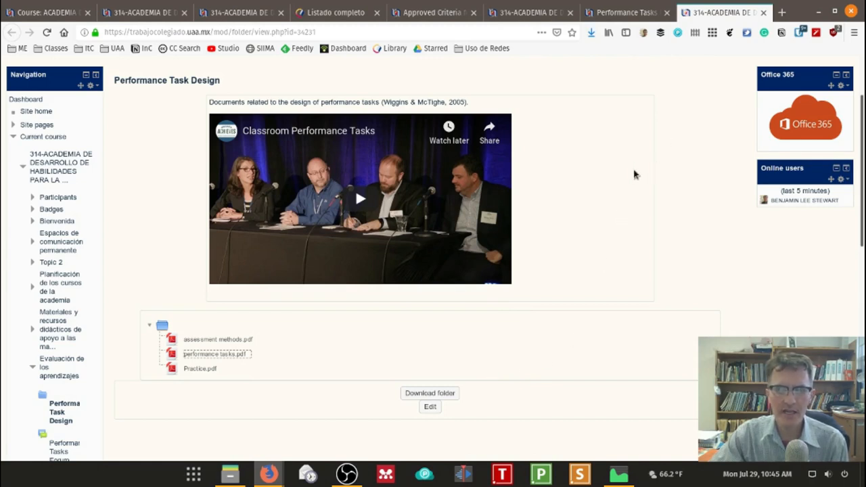
{"action": "mouse_move", "coordinate": [725, 209]}
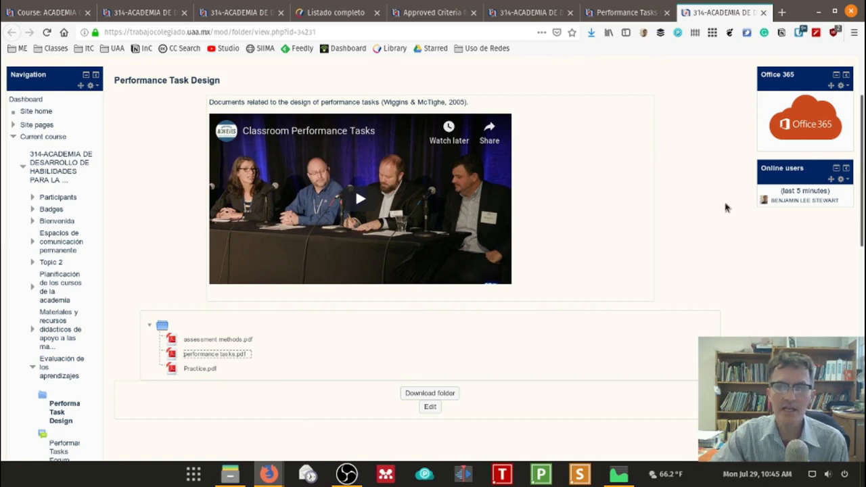
{"action": "mouse_move", "coordinate": [617, 357]}
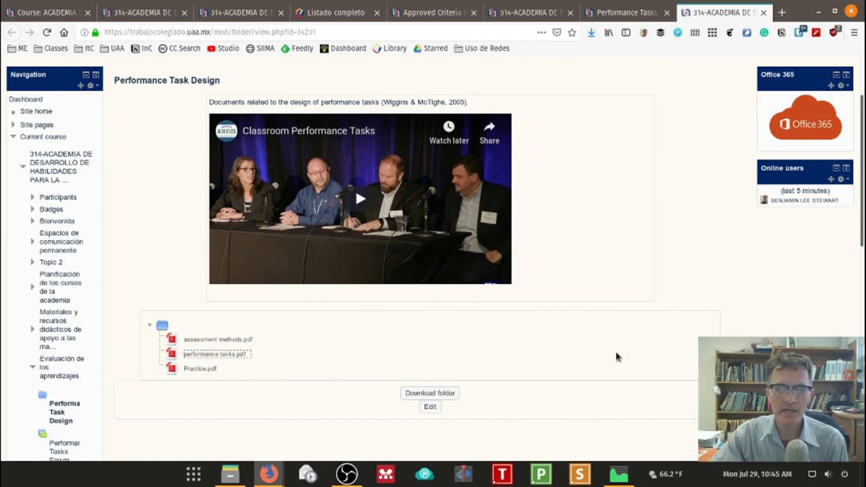
{"action": "mouse_move", "coordinate": [613, 357]}
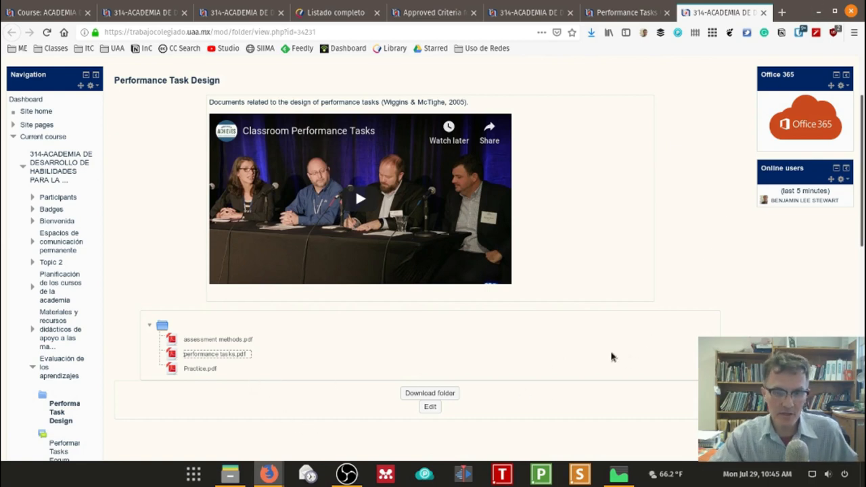
{"action": "mouse_move", "coordinate": [644, 286]}
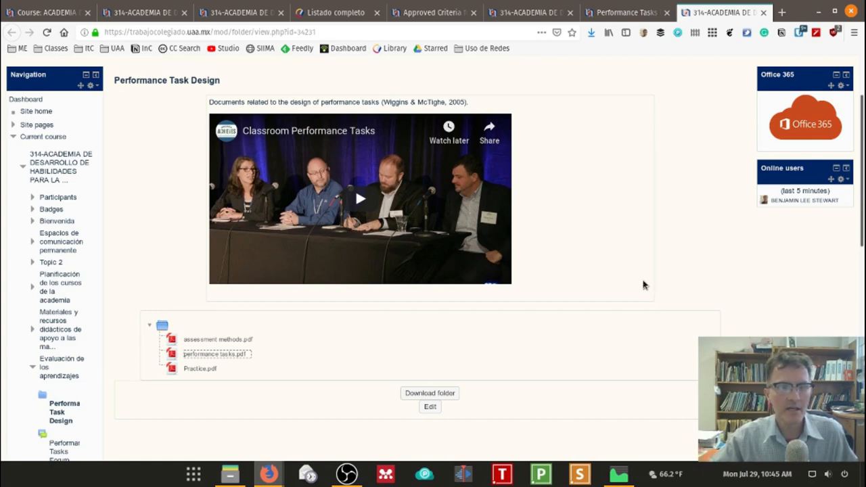
{"action": "mouse_move", "coordinate": [636, 287]}
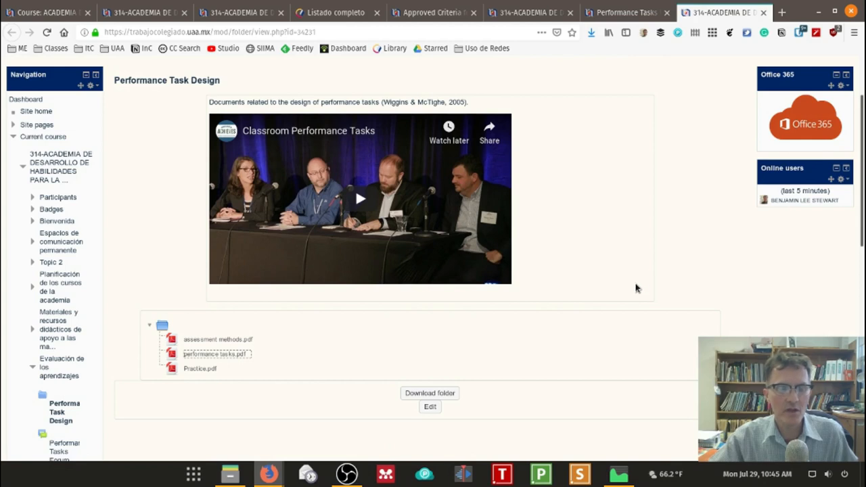
{"action": "mouse_move", "coordinate": [641, 287]}
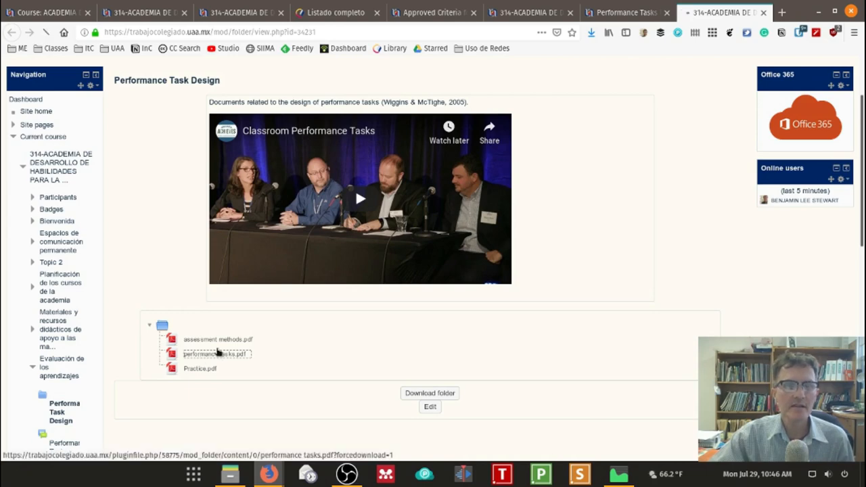
{"action": "left_click", "coordinate": [209, 354]}
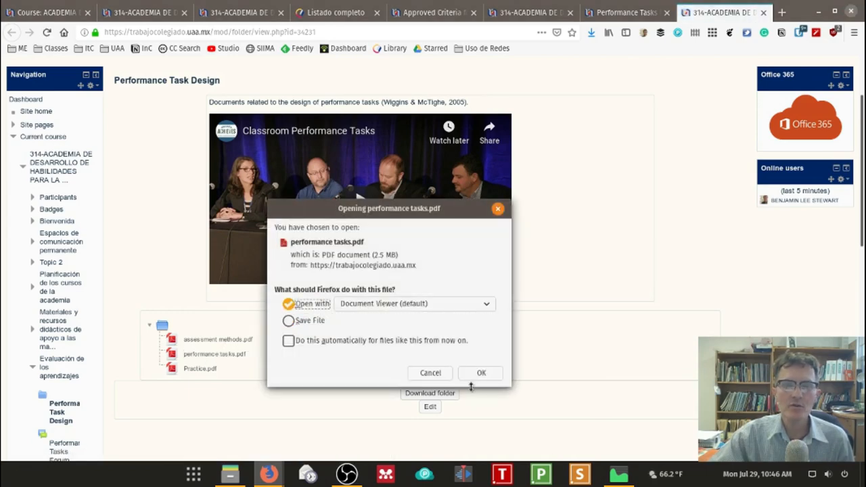
{"action": "left_click", "coordinate": [481, 373]}
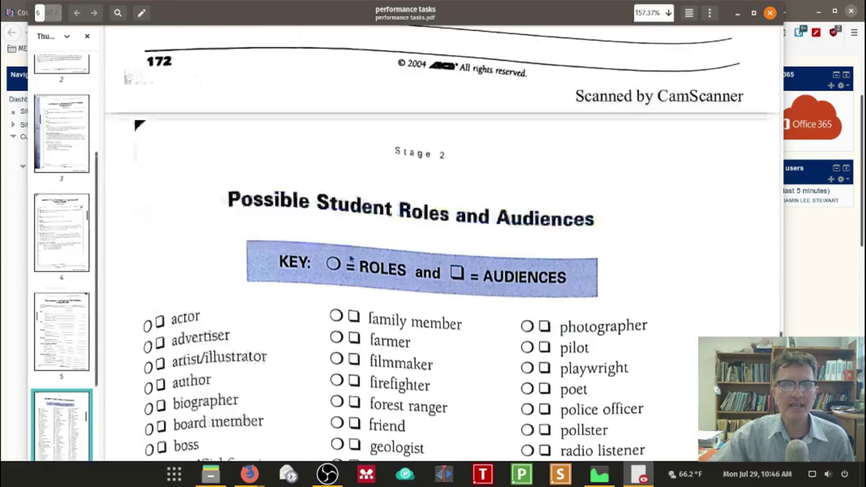
{"action": "scroll", "scroll_direction": "down", "scroll_amount": 3}
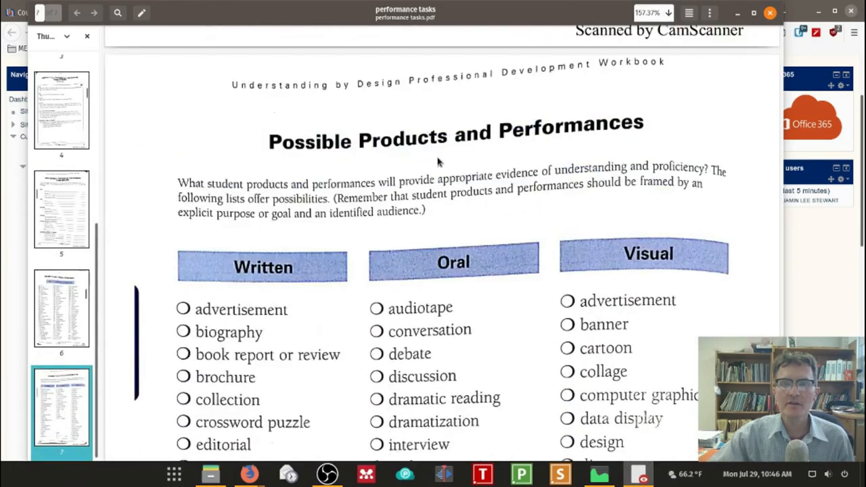
{"action": "scroll", "scroll_direction": "down", "scroll_amount": 3}
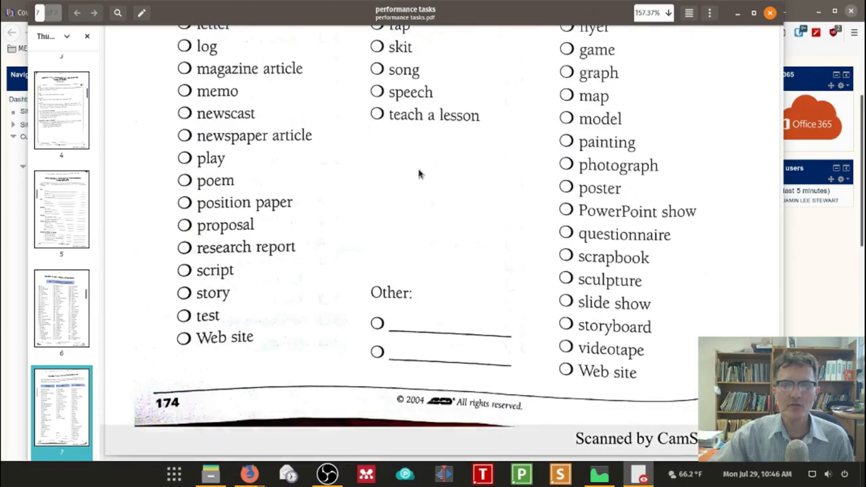
{"action": "left_click", "coordinate": [59, 305]}
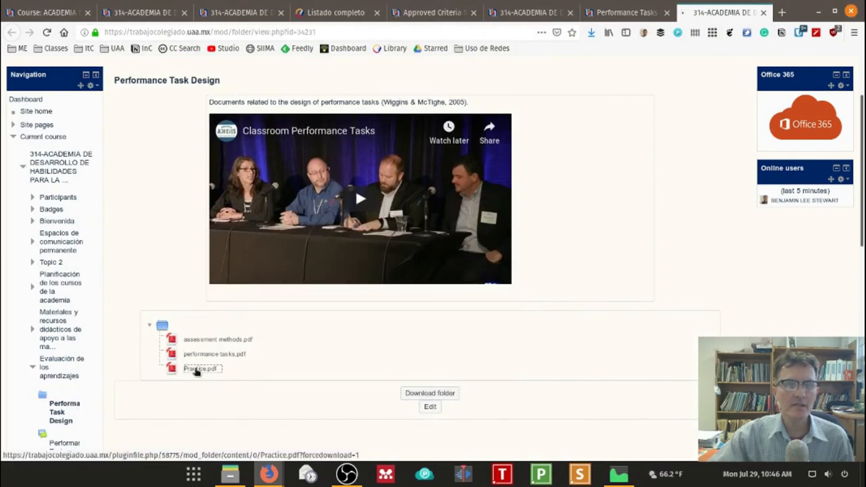
View Practice.pdf on its 'Practice Makes Perfect' slide, then return to the Performance Tasks Forum
{"action": "left_click", "coordinate": [201, 368]}
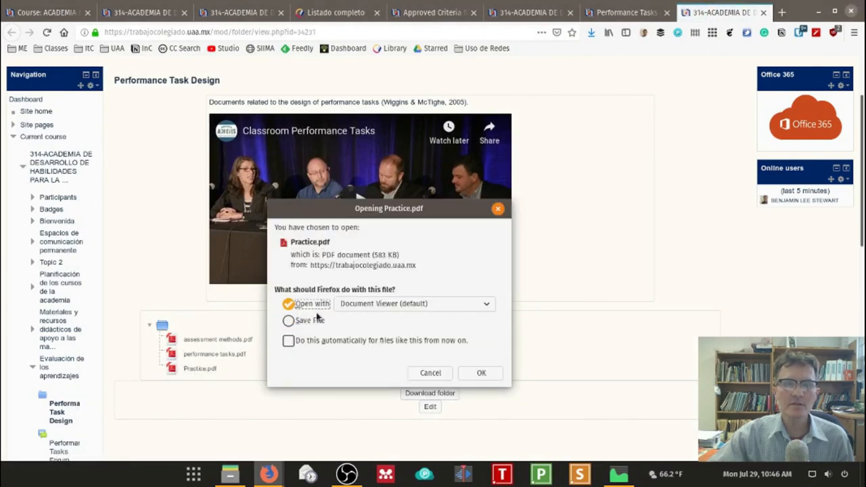
{"action": "left_click", "coordinate": [480, 373]}
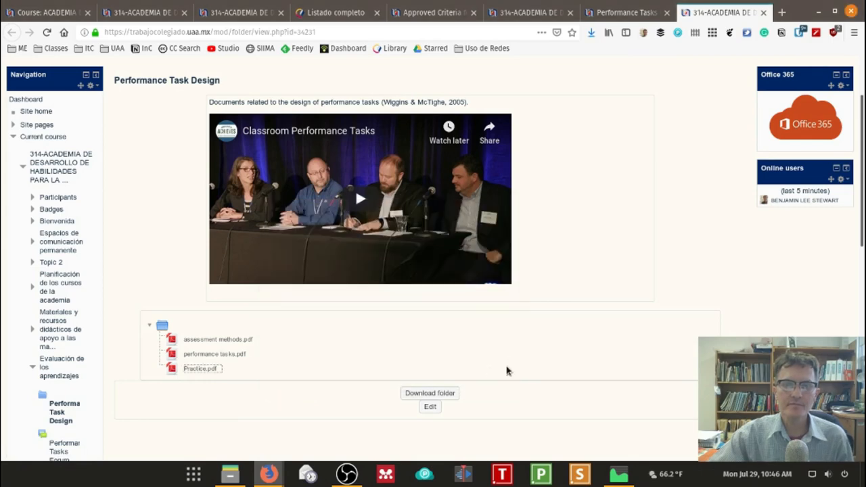
{"action": "left_click", "coordinate": [200, 368]}
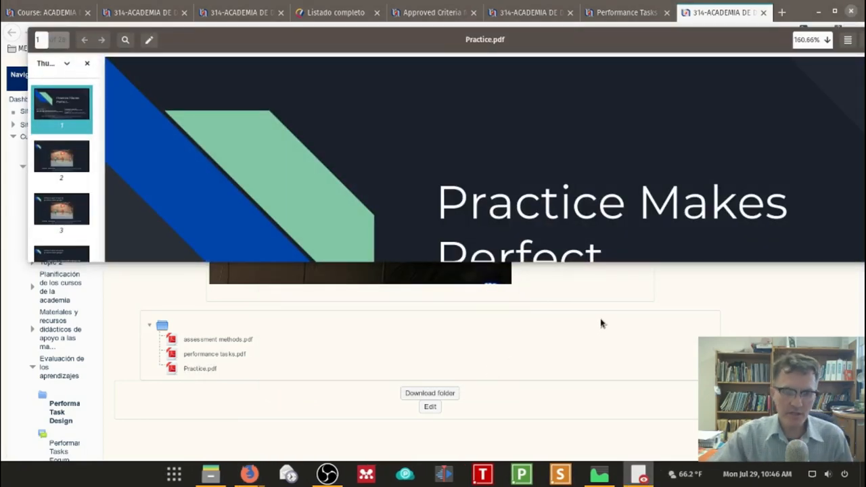
{"action": "mouse_move", "coordinate": [733, 38]}
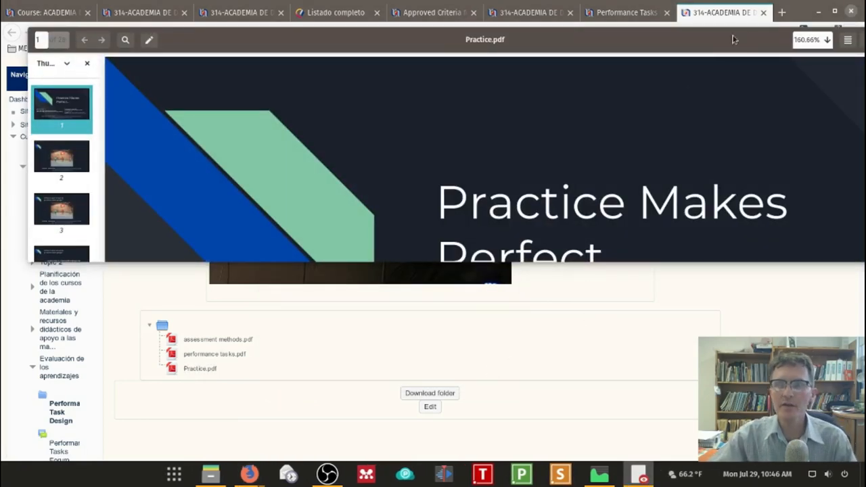
{"action": "mouse_move", "coordinate": [708, 97]}
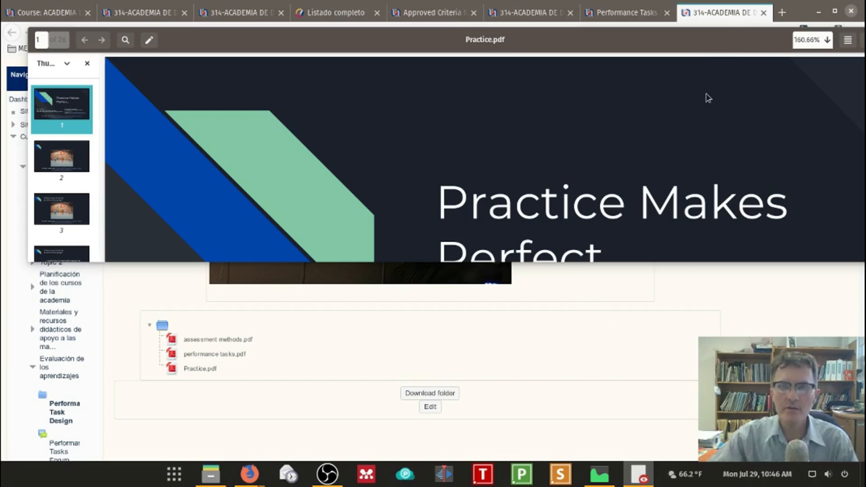
{"action": "mouse_move", "coordinate": [724, 48]}
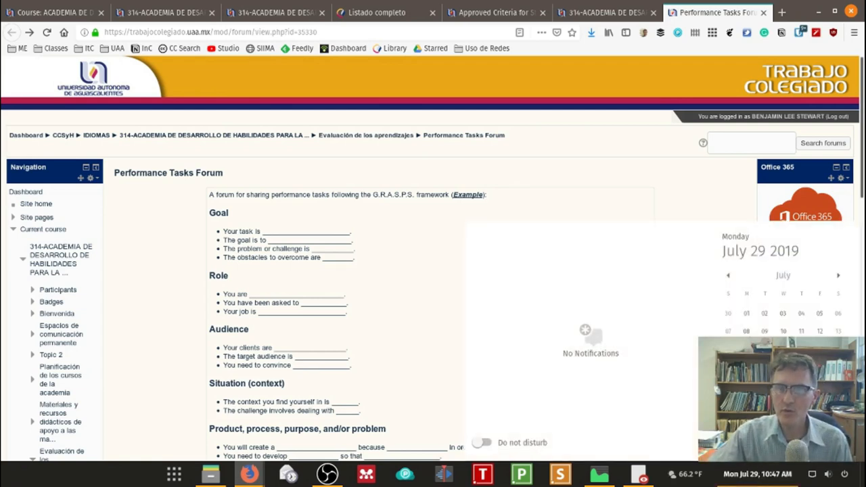
{"action": "left_click", "coordinate": [835, 276]}
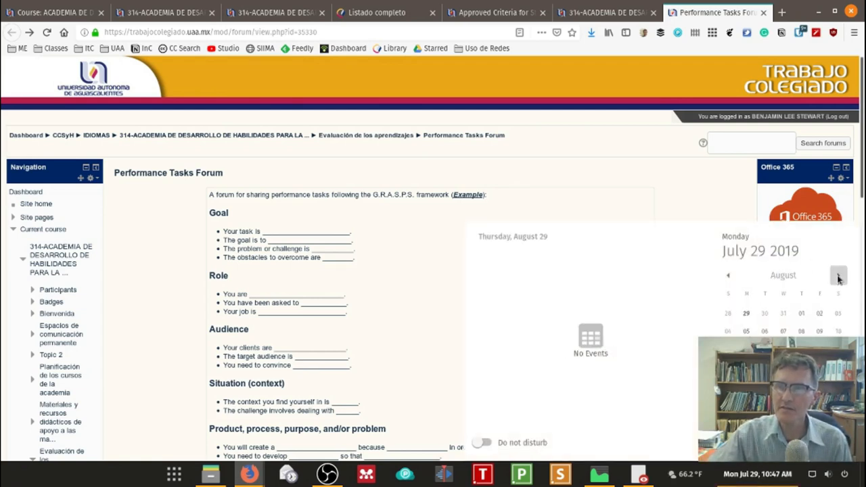